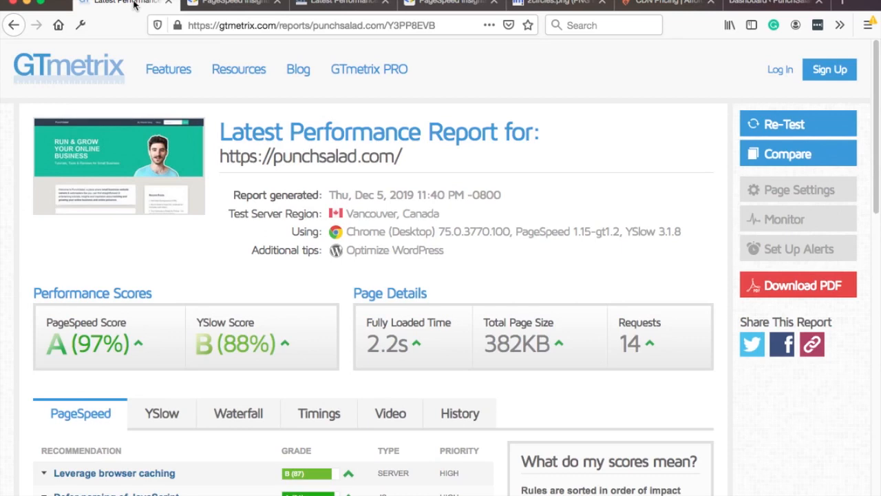
mouse_move(309, 146)
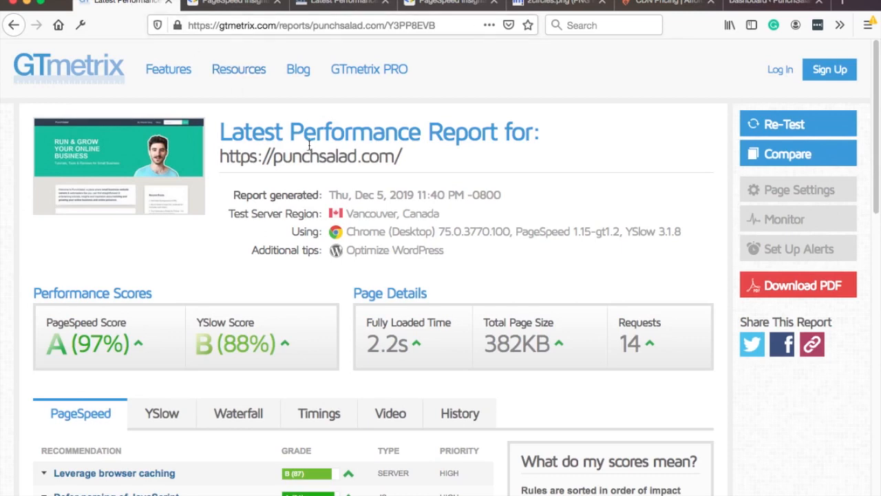
mouse_move(250, 283)
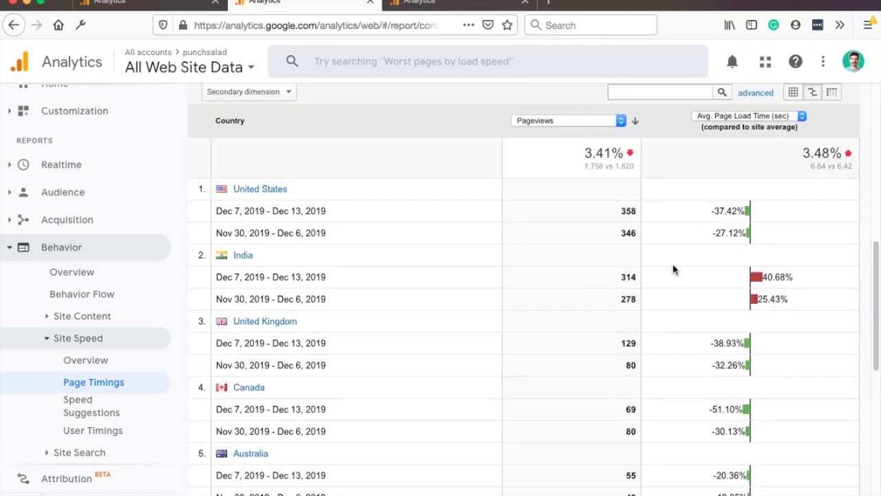
Review BunnyCDN's Standard and Volume per-GB pricing, then the origin-versus-cached delivery diagram
left_click(668, 3)
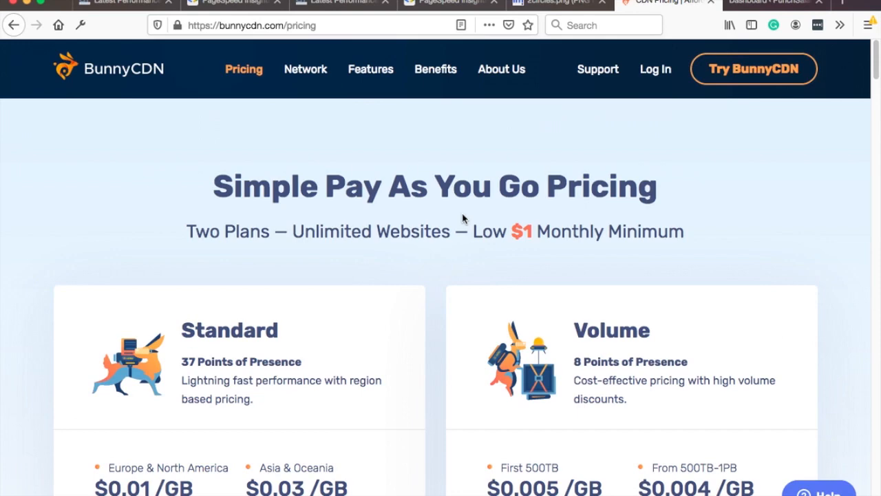
scroll("down", 3)
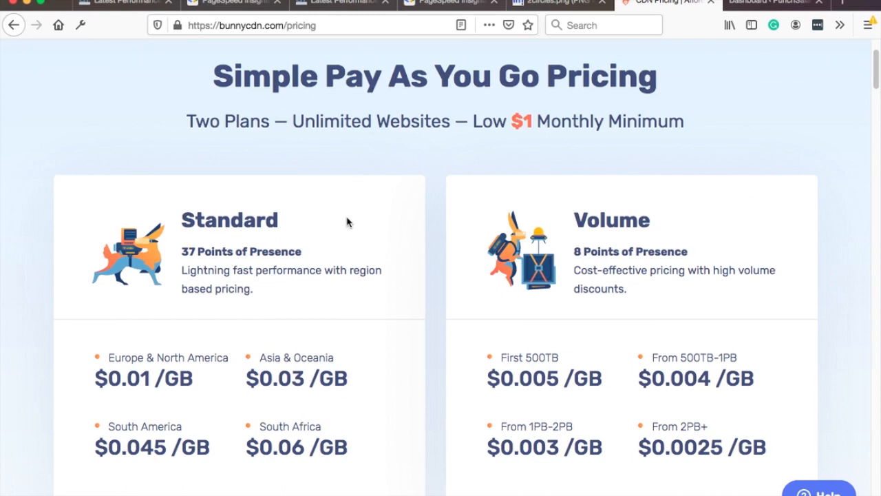
left_click(551, 2)
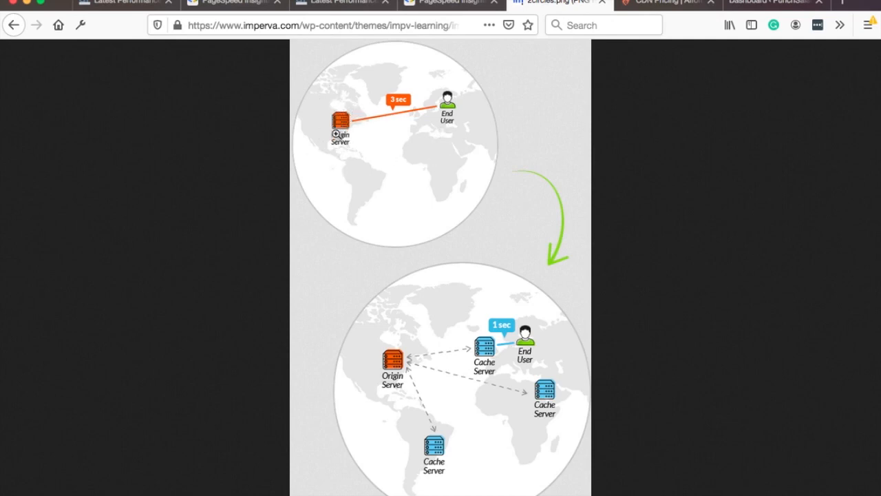
mouse_move(329, 132)
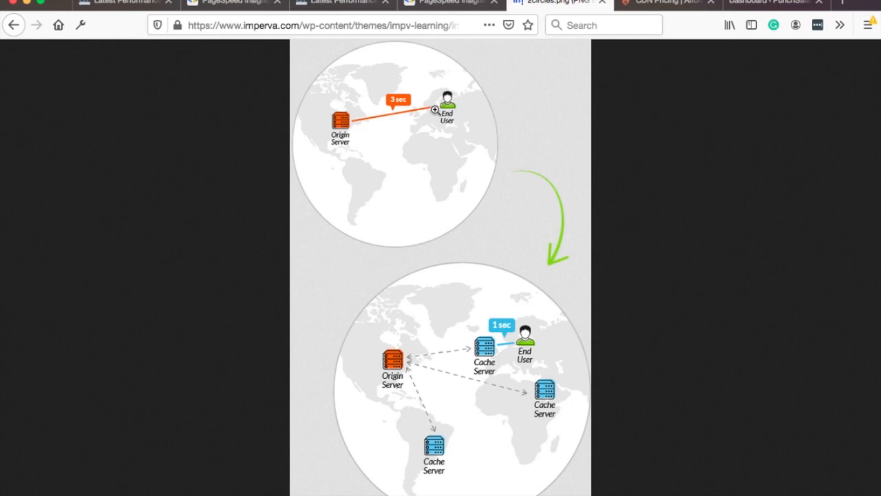
mouse_move(380, 117)
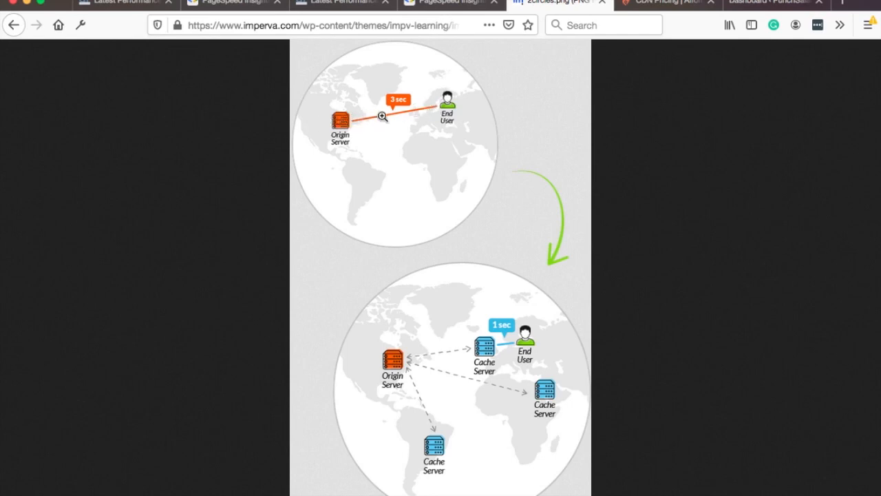
mouse_move(430, 105)
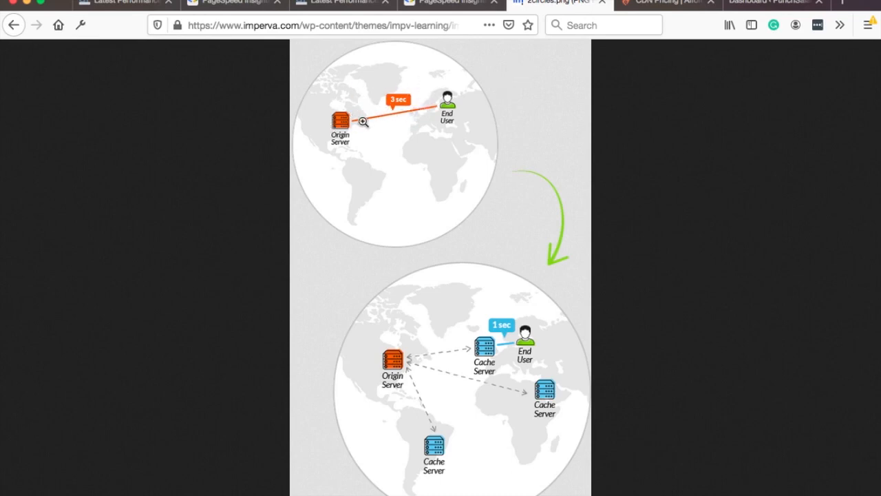
mouse_move(411, 351)
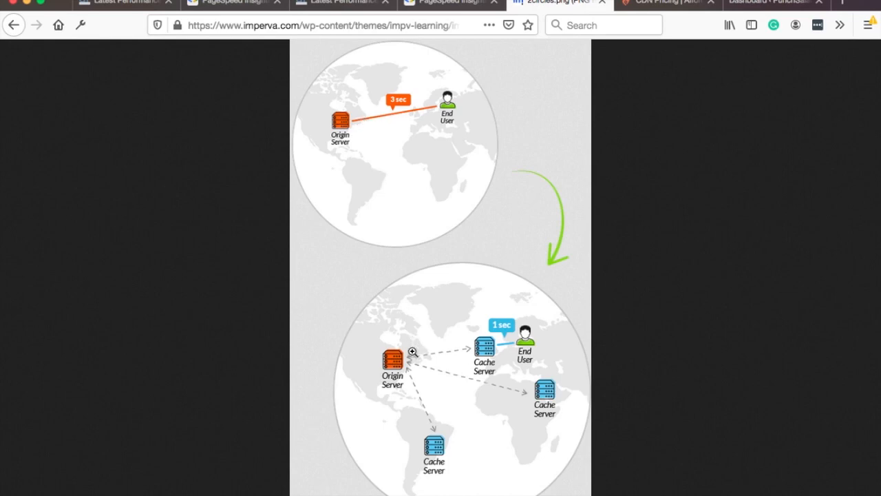
mouse_move(469, 357)
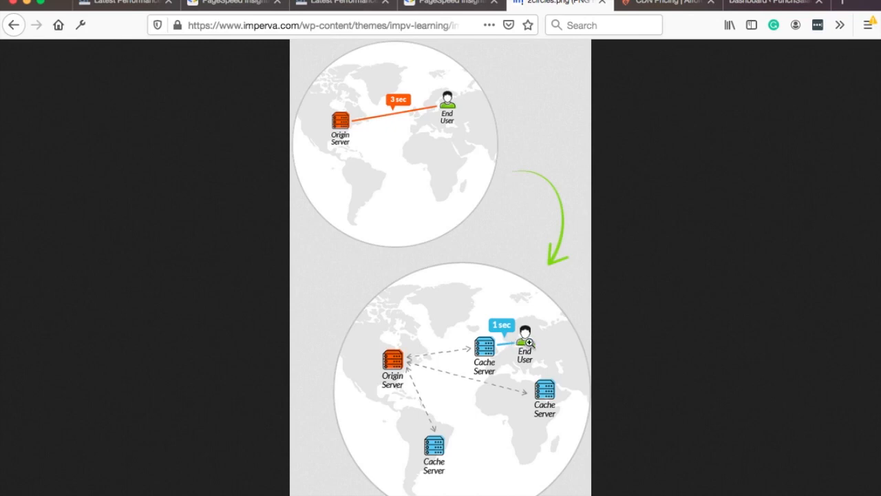
mouse_move(501, 363)
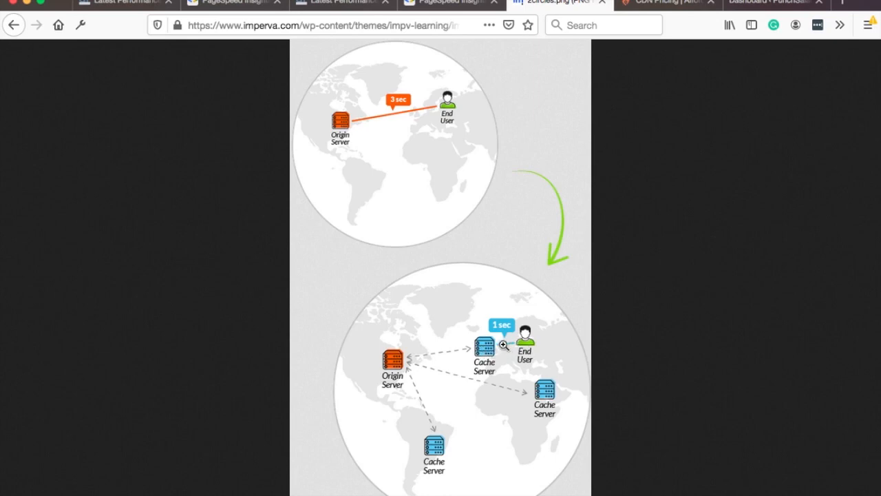
mouse_move(452, 369)
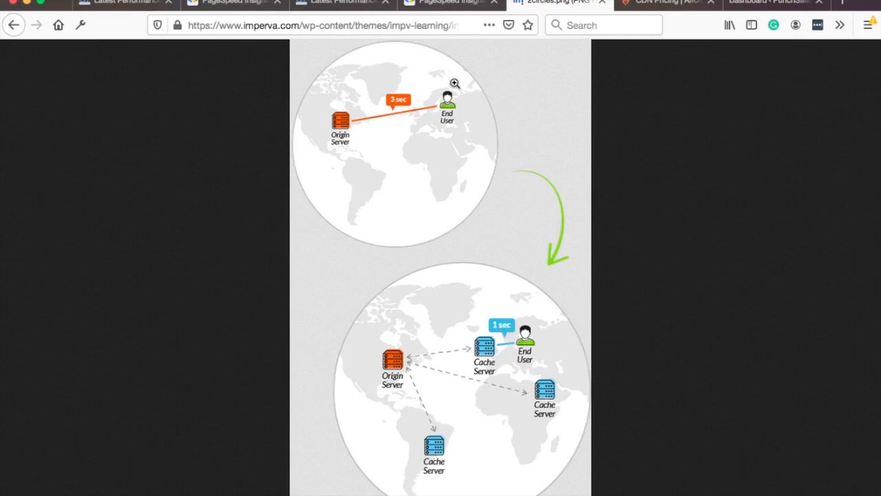
Review the GTmetrix report, then PageSpeed Insights showing punchsalad.com at 91 on mobile
left_click(117, 6)
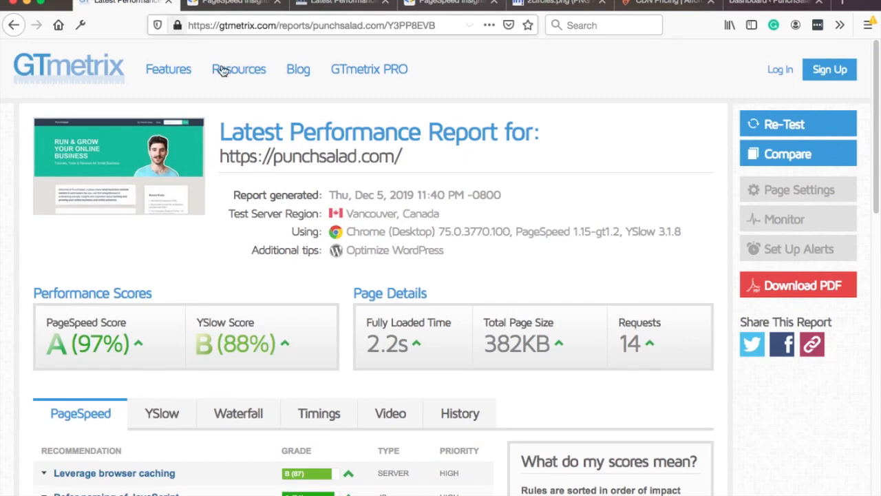
scroll("down", 3)
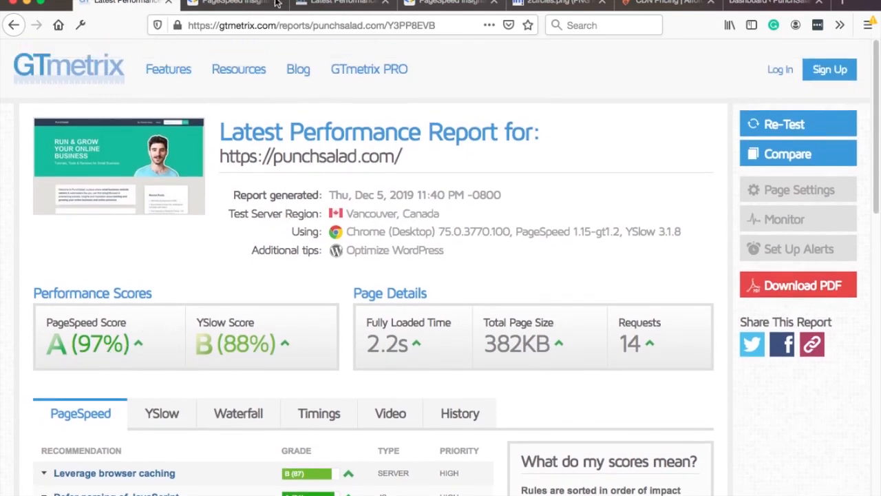
left_click(234, 2)
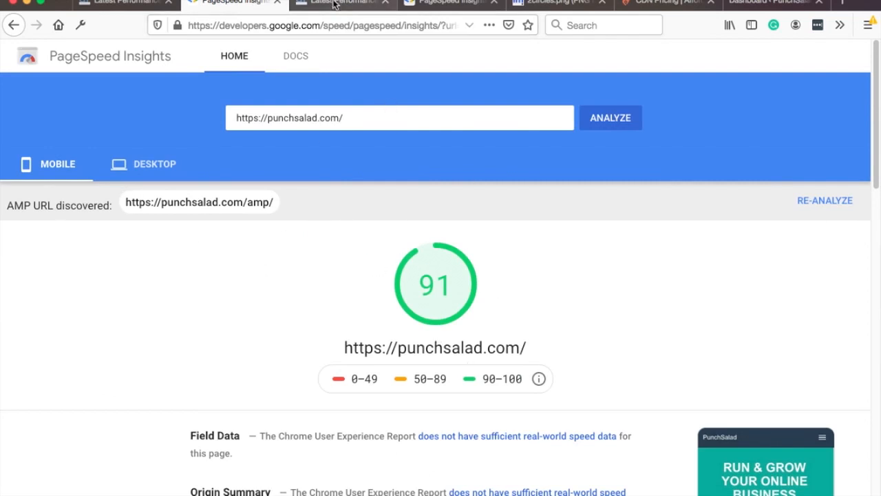
Scroll through BunnyCDN's Standard ($0.01/GB) and Volume (to $0.0025/GB) regional rates and back to the top
left_click(668, 2)
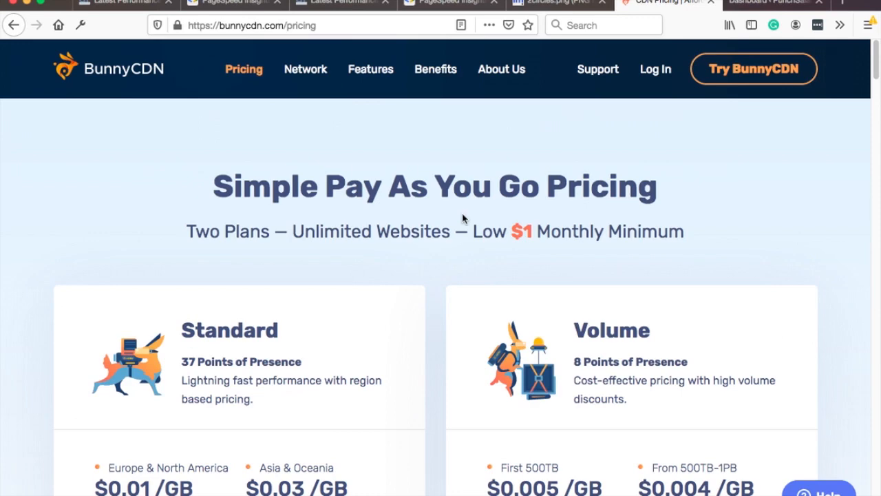
scroll("down", 3)
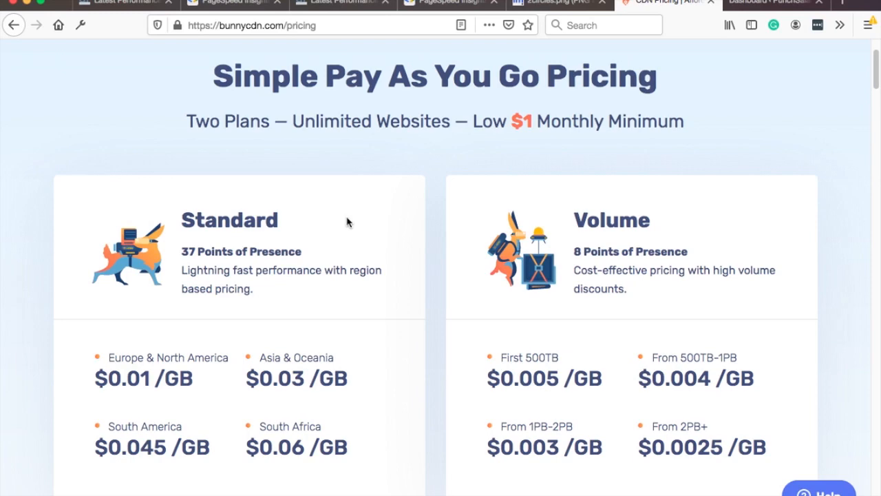
mouse_move(344, 179)
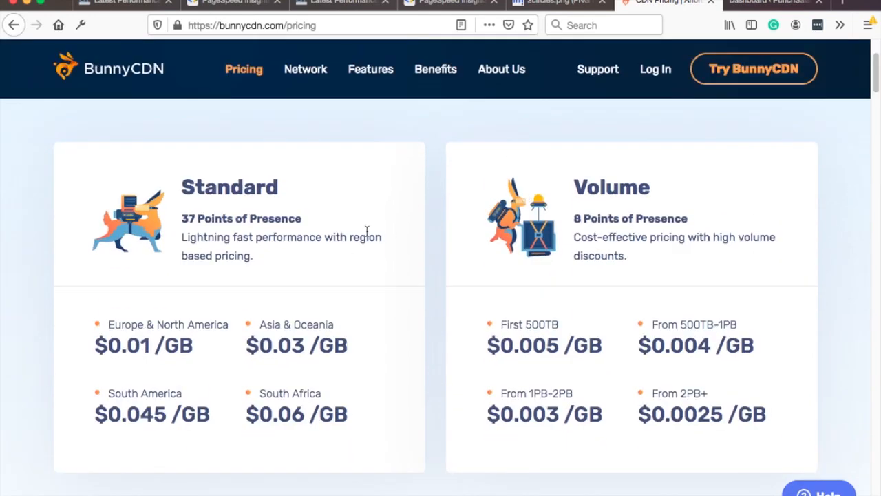
scroll("down", 3)
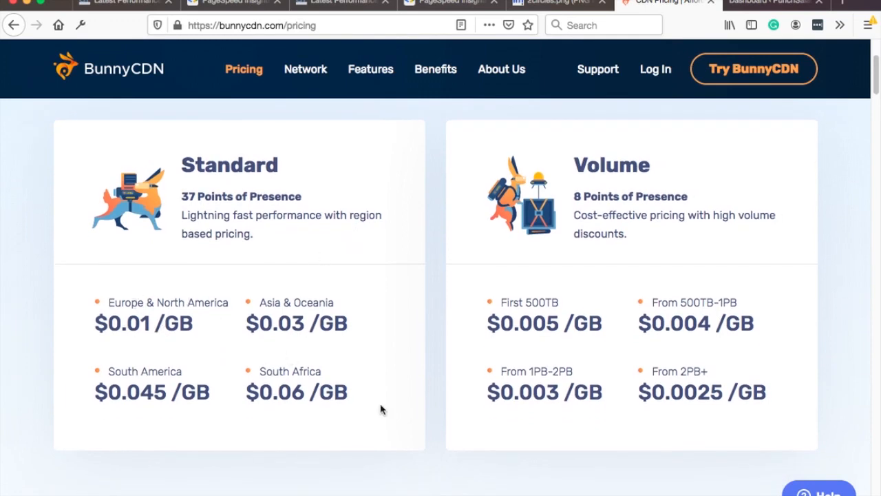
mouse_move(192, 306)
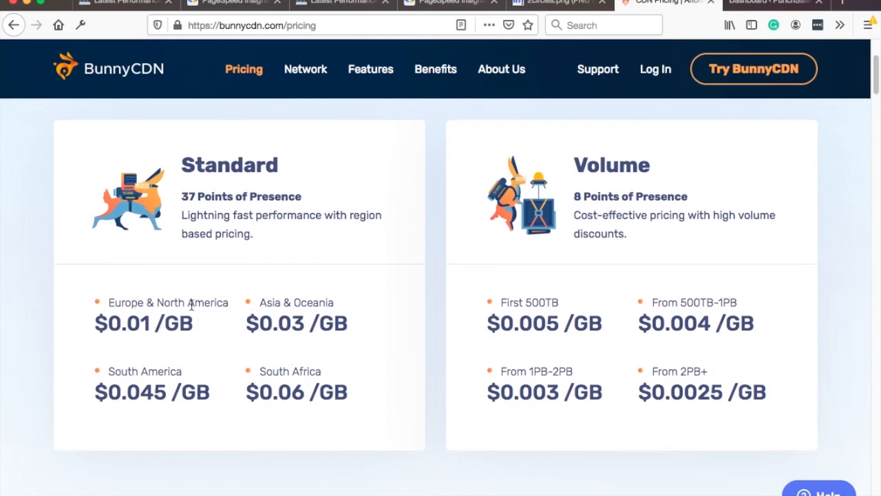
scroll("down", 3)
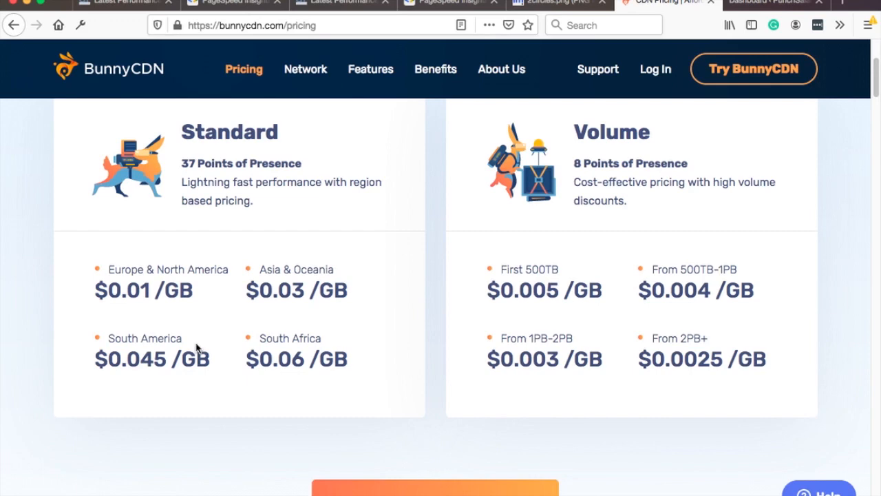
mouse_move(231, 325)
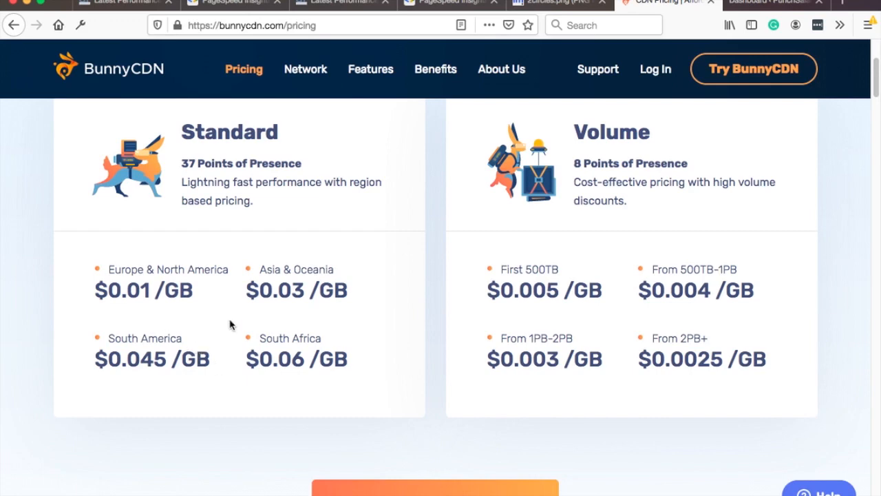
mouse_move(229, 329)
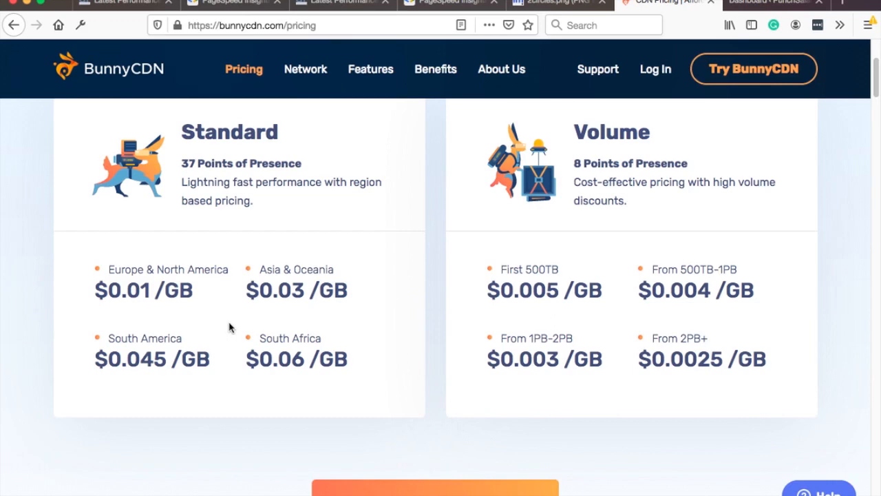
scroll("up", 3)
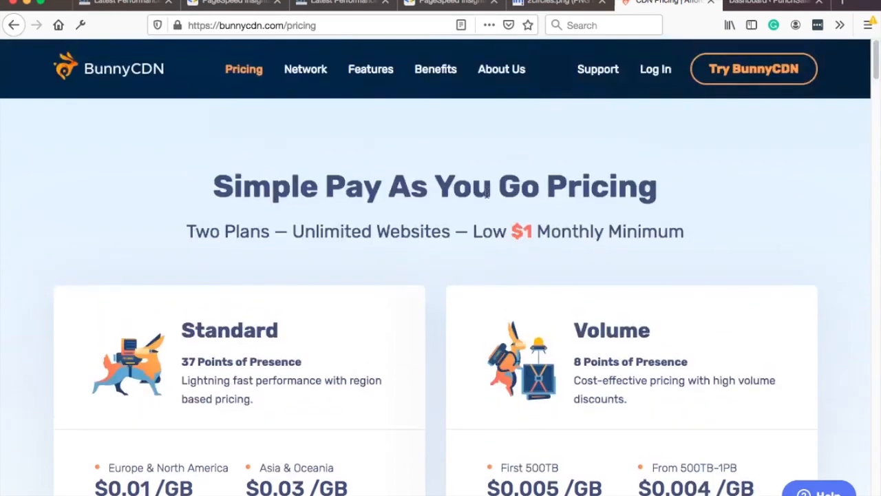
Create a BunnyCDN account via the signup form, landing on the 14-day / 1000 GB trial dashboard
left_click(655, 69)
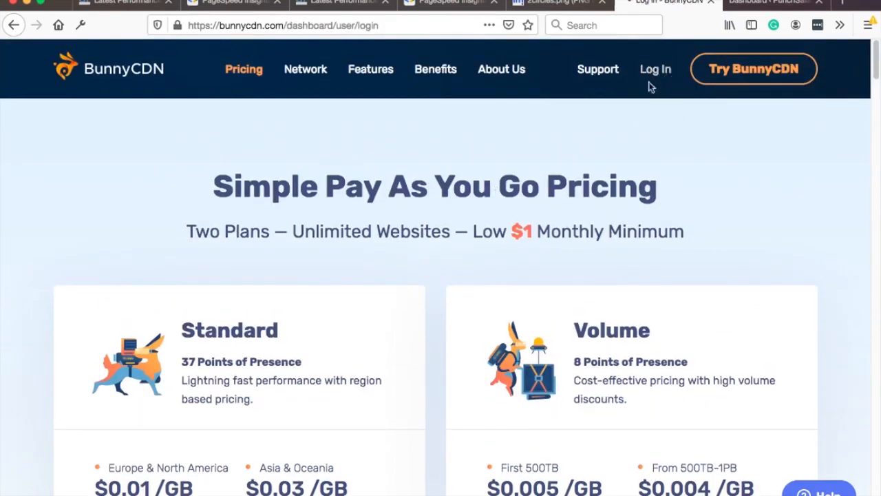
left_click(656, 69)
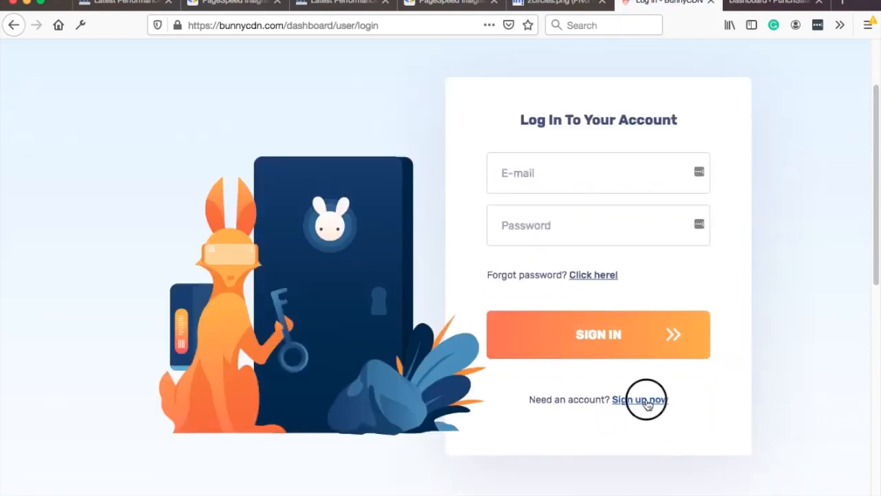
left_click(639, 400)
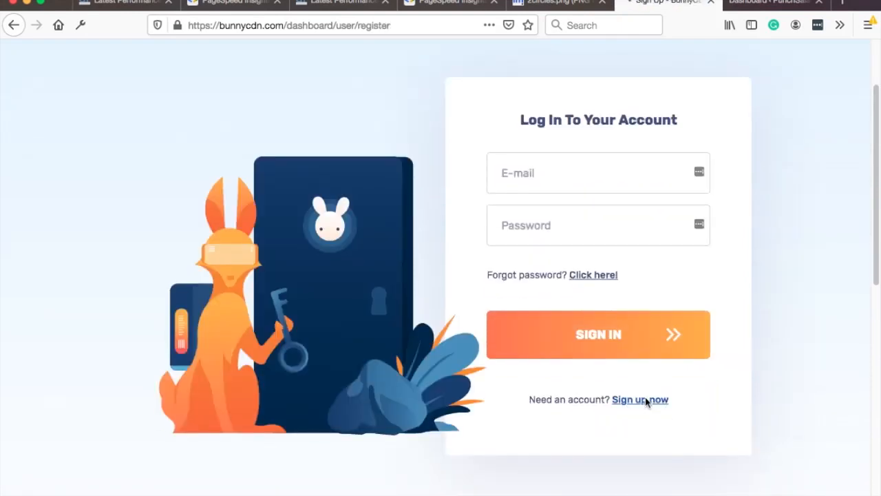
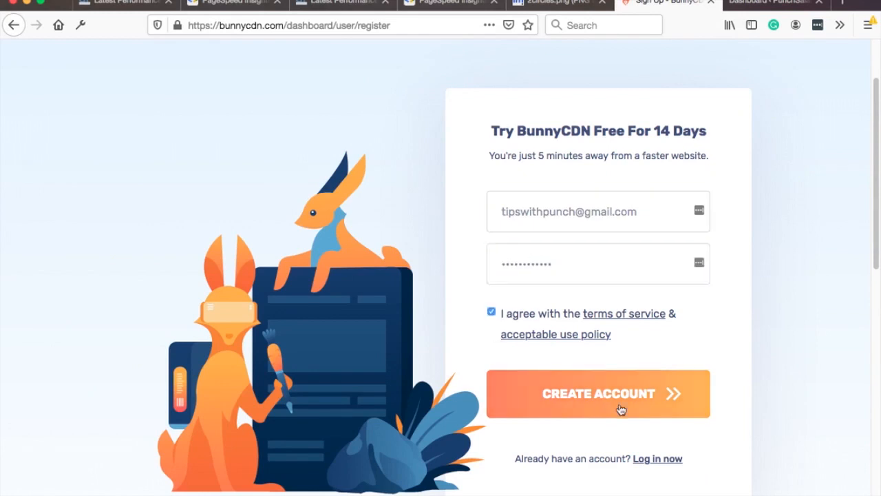
left_click(597, 394)
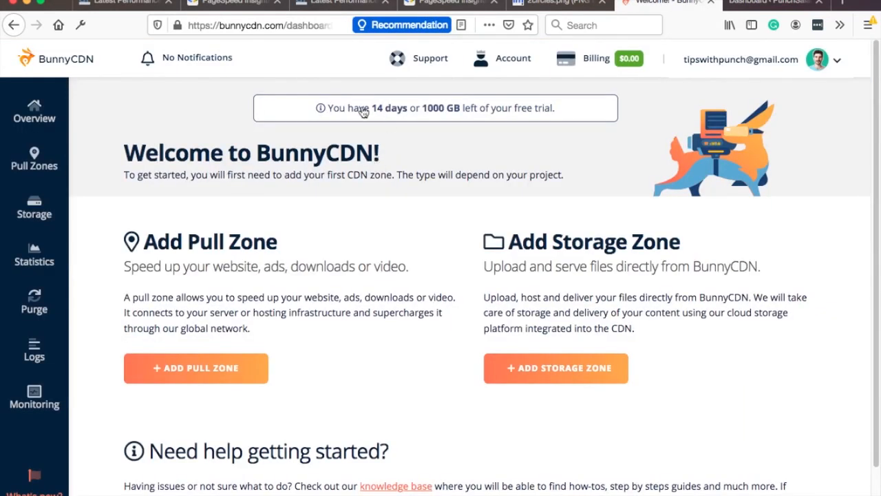
mouse_move(453, 109)
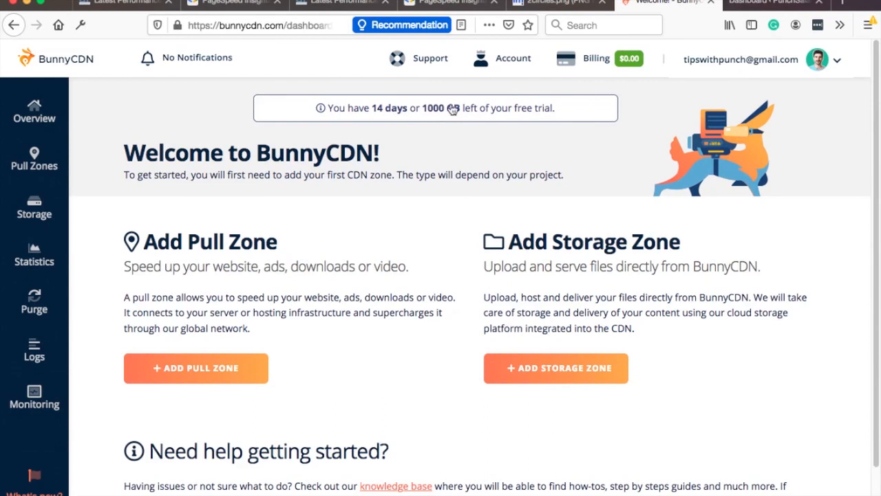
mouse_move(484, 132)
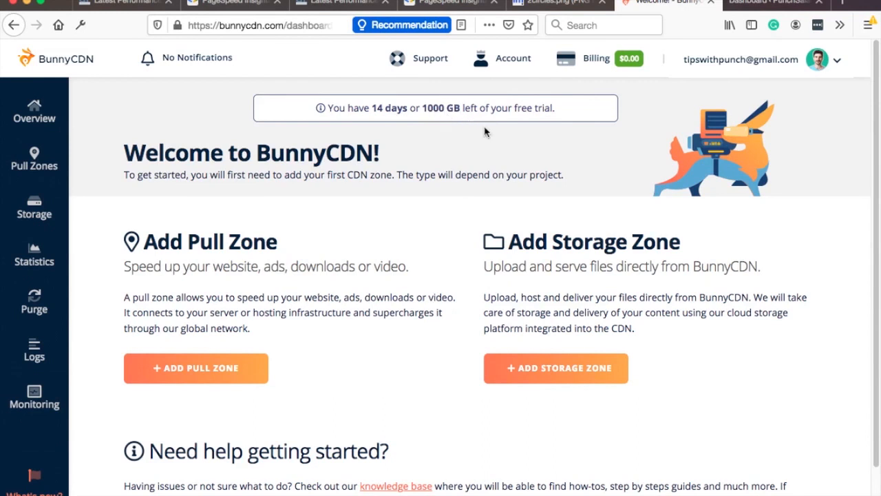
left_click(765, 3)
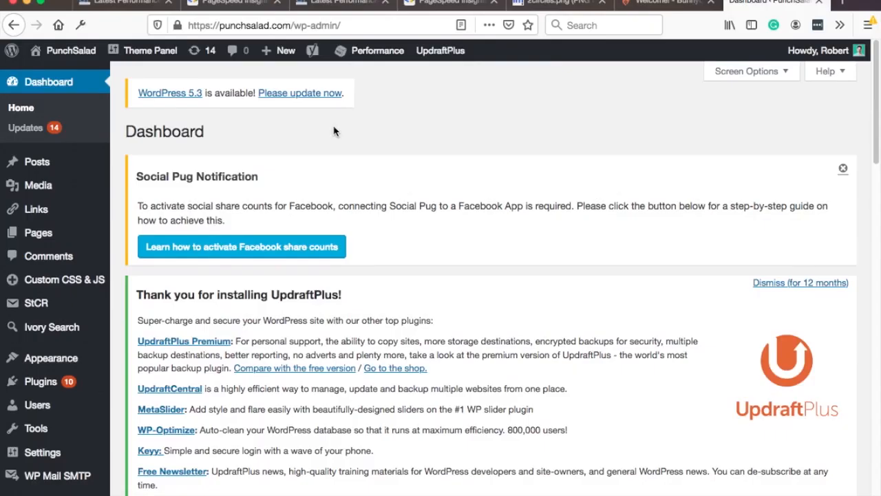
mouse_move(49, 358)
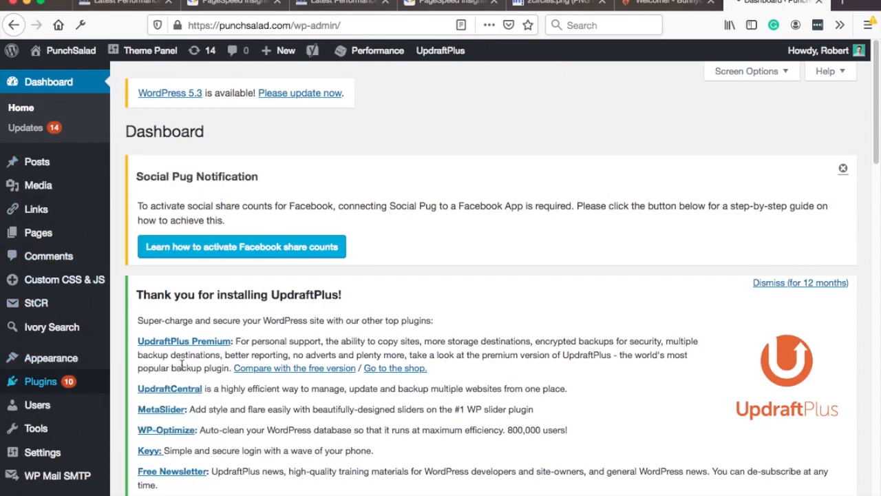
Search plugins for bunnycdn and install and activate the BunnyCDN WordPress CDN plugin
left_click(27, 377)
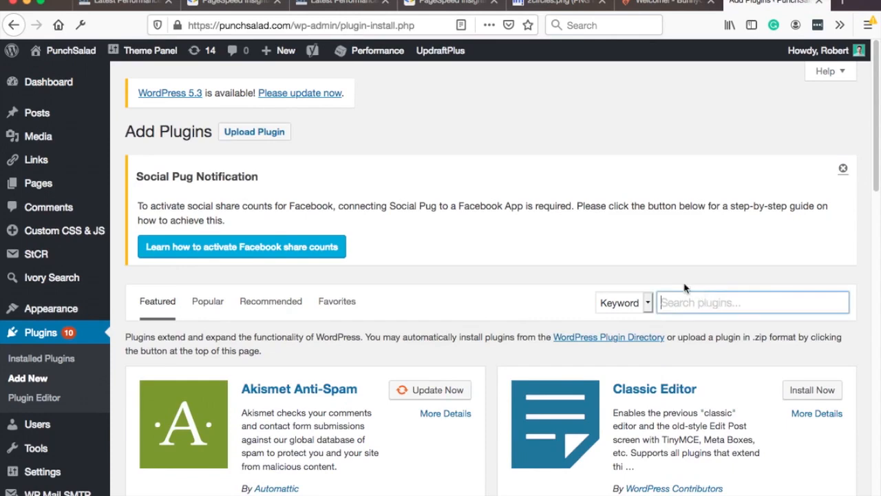
type("bunnycdn")
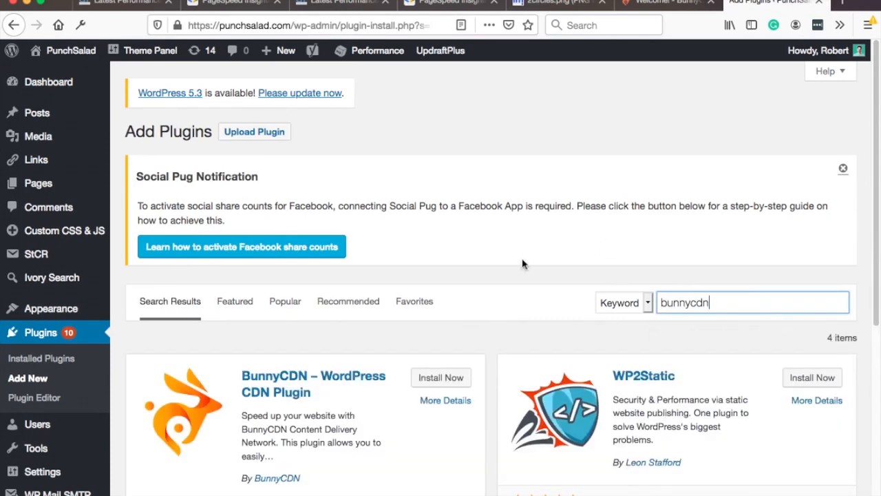
left_click(440, 378)
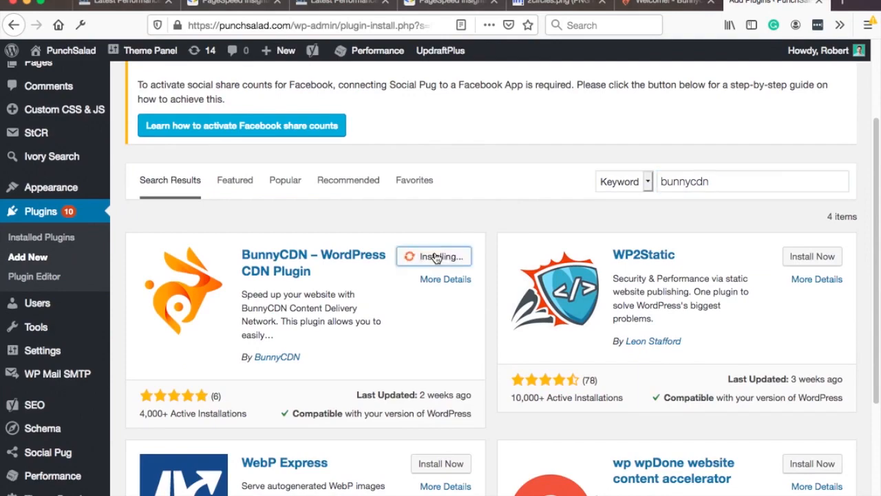
left_click(435, 256)
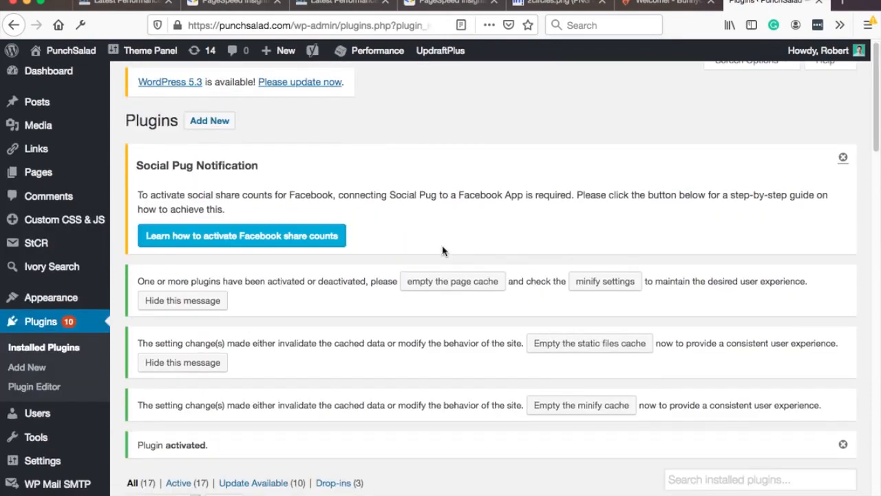
Go to the BunnyCDN plugin setup page asking for a pull zone name
scroll("down", 3)
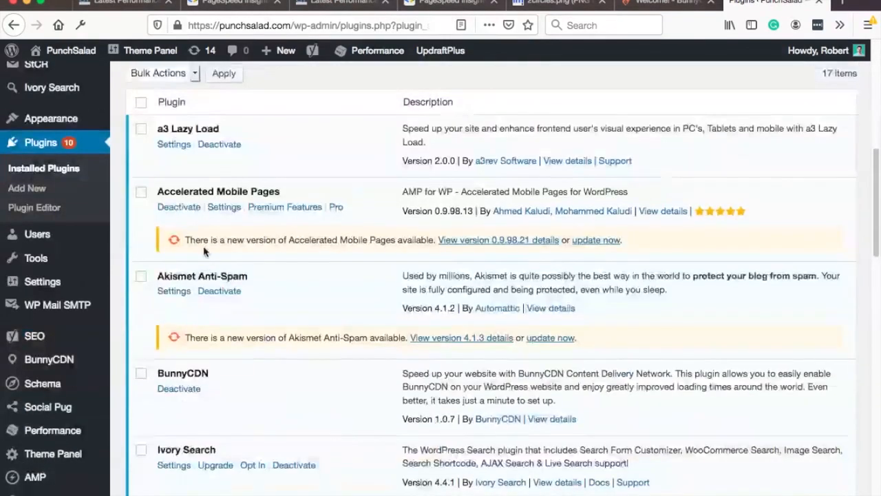
scroll("down", 3)
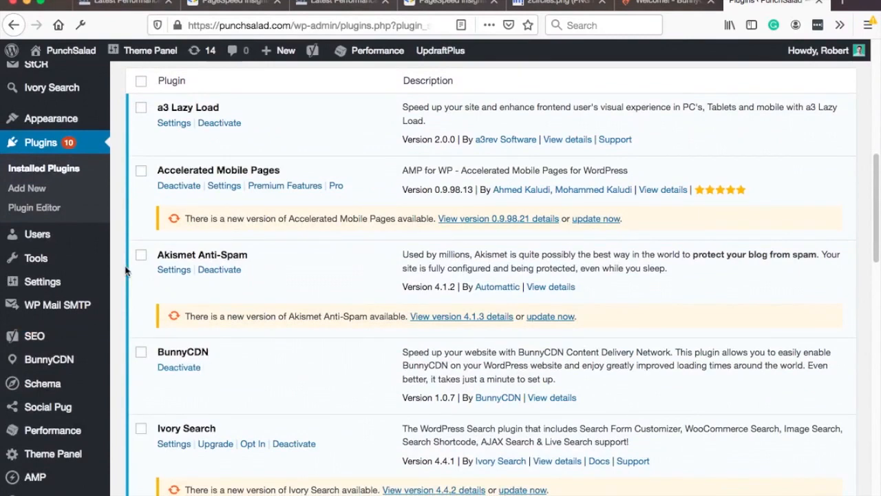
mouse_move(49, 358)
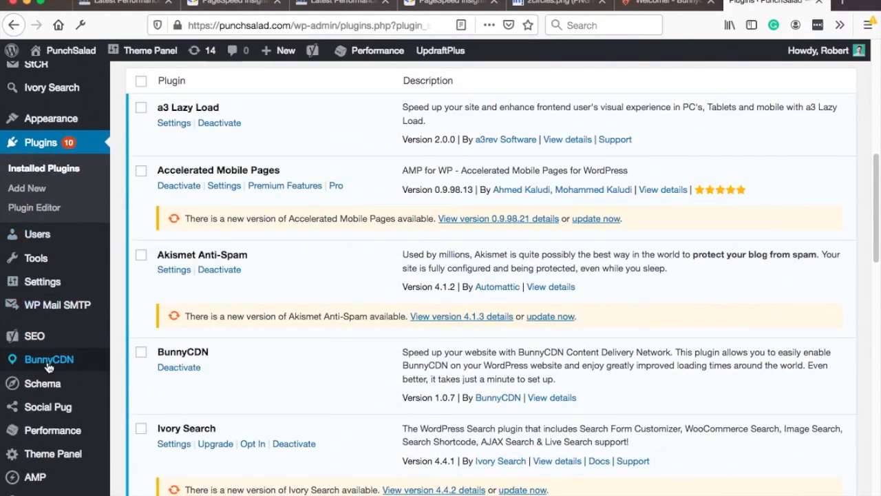
left_click(49, 358)
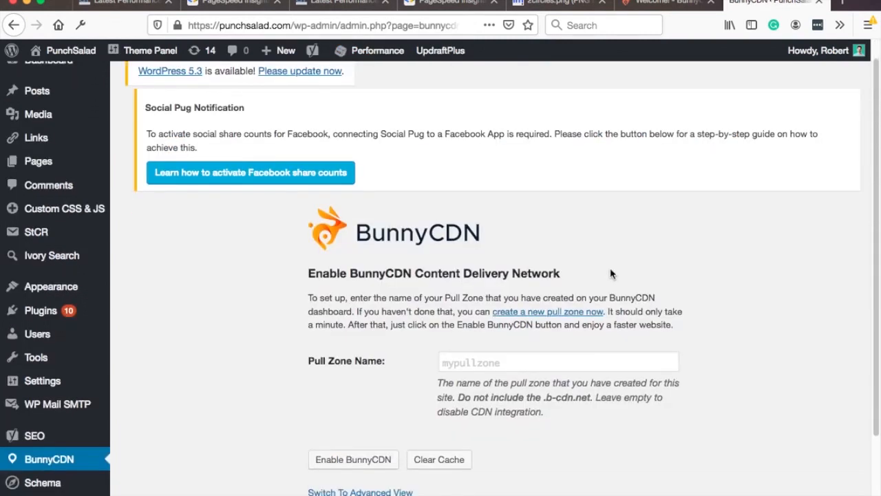
scroll("down", 3)
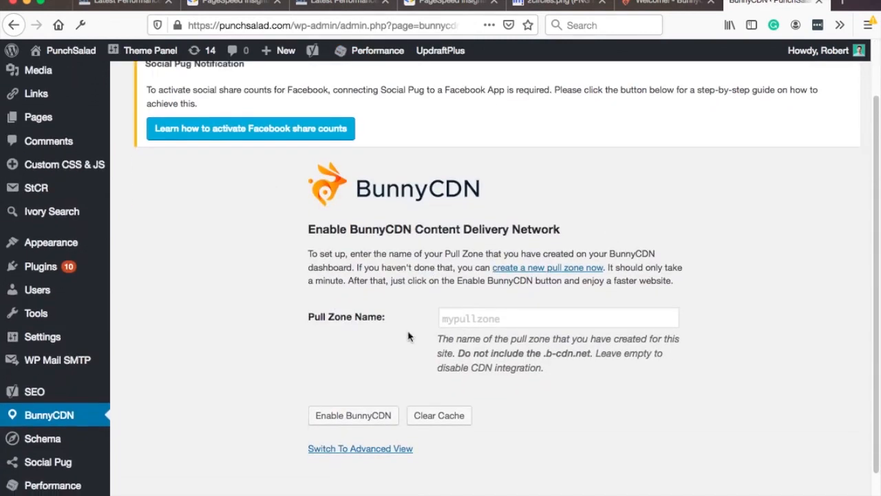
double_click(347, 317)
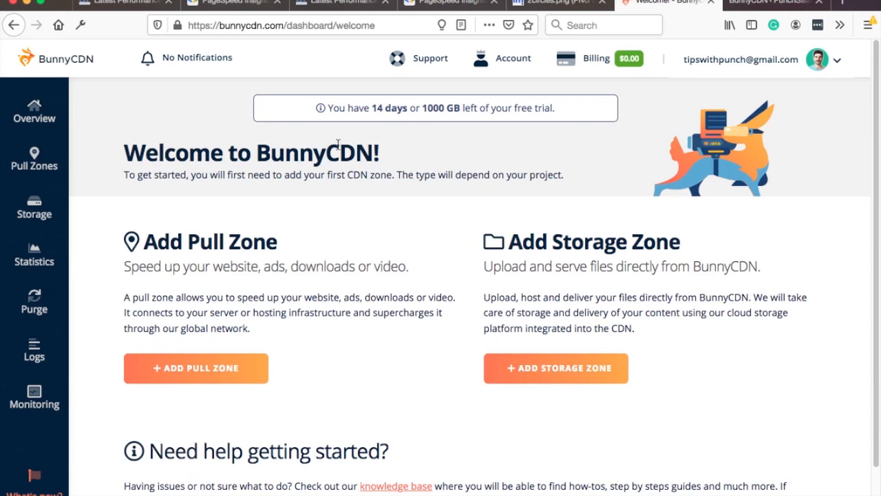
mouse_move(234, 259)
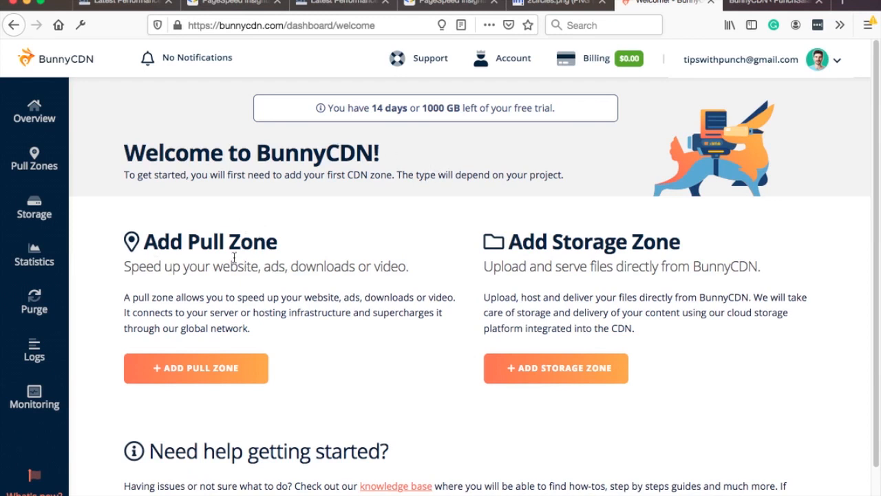
left_click(196, 368)
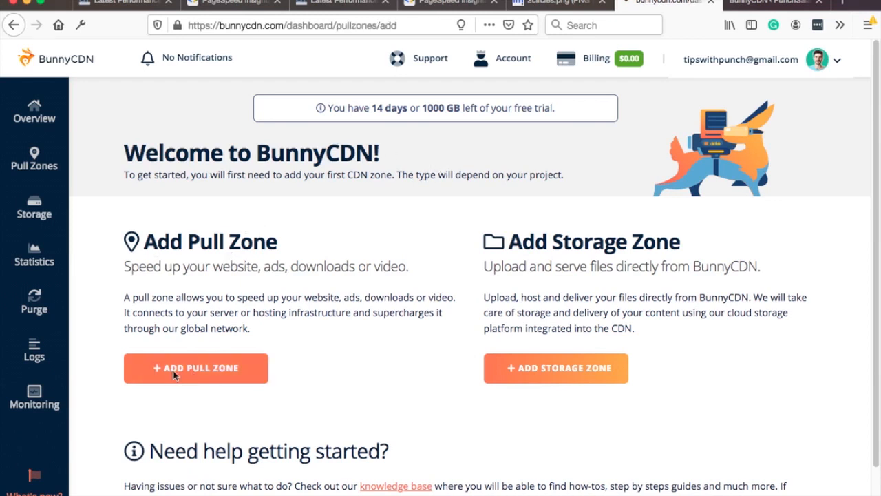
left_click(196, 368)
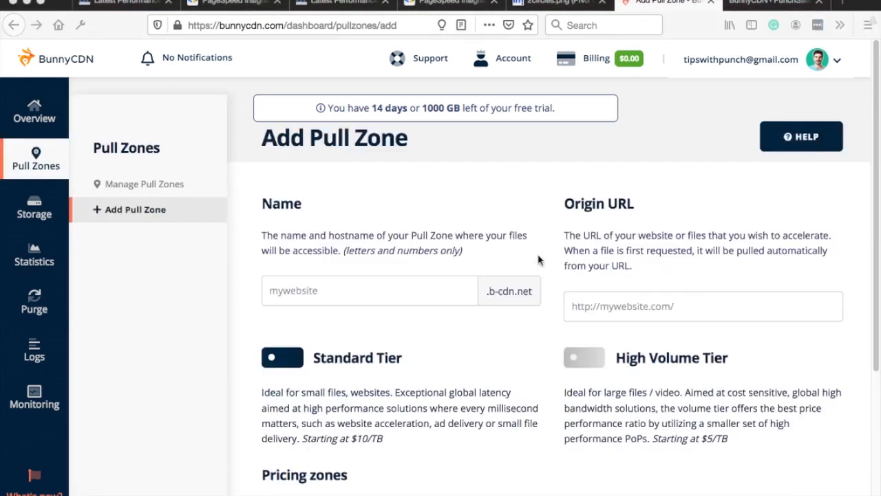
left_click(369, 290)
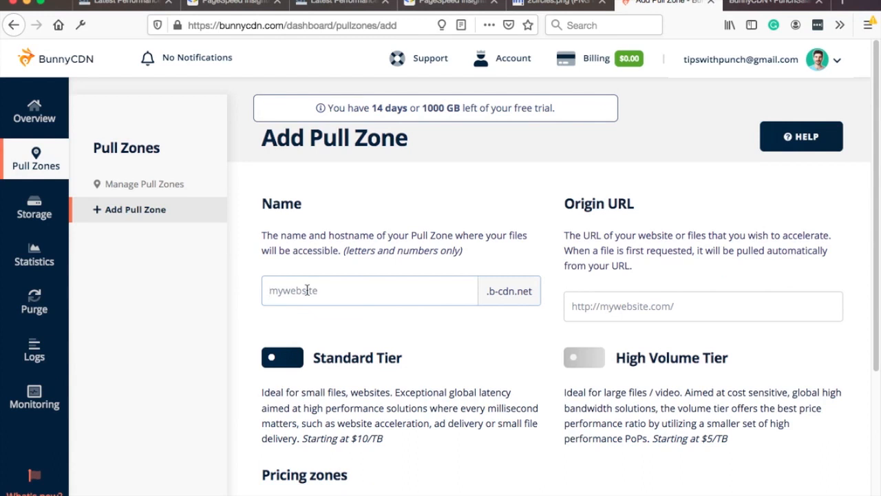
type("punch")
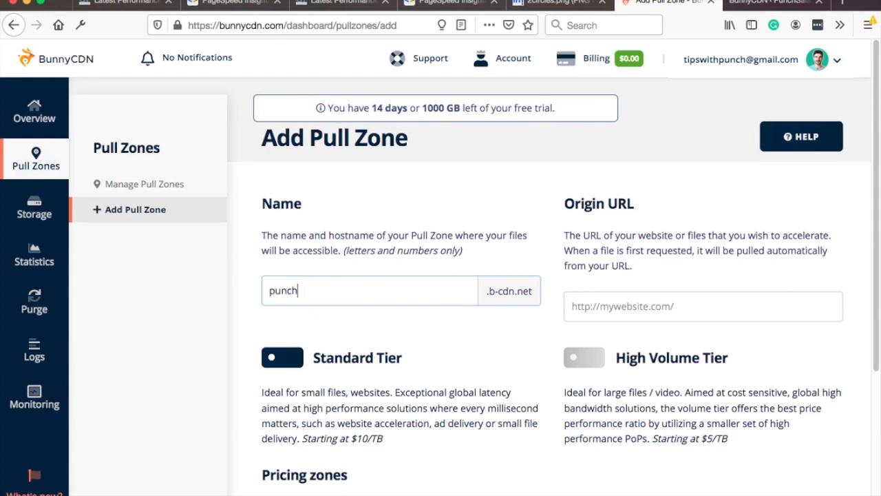
type("salad")
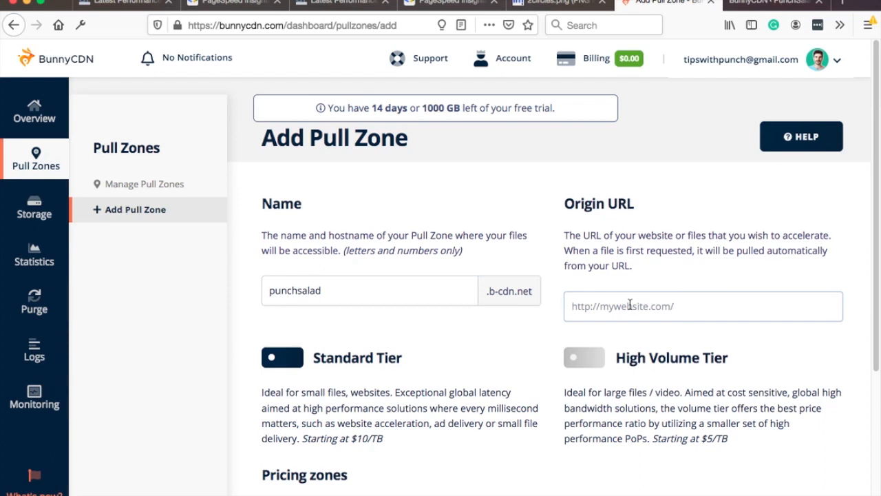
type("punchsalad.com")
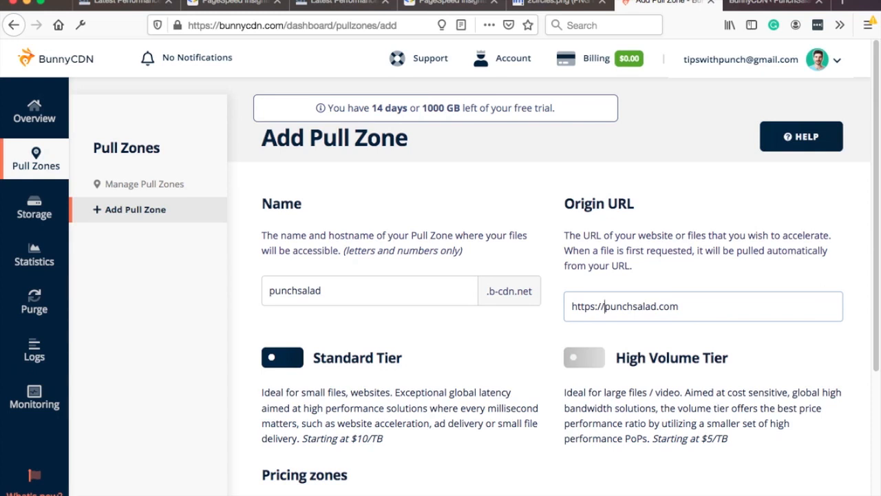
double_click(584, 306)
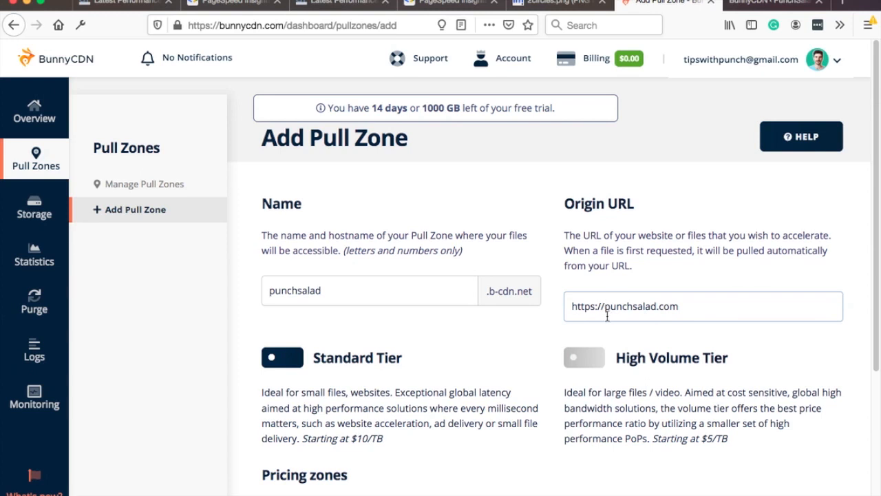
mouse_move(620, 294)
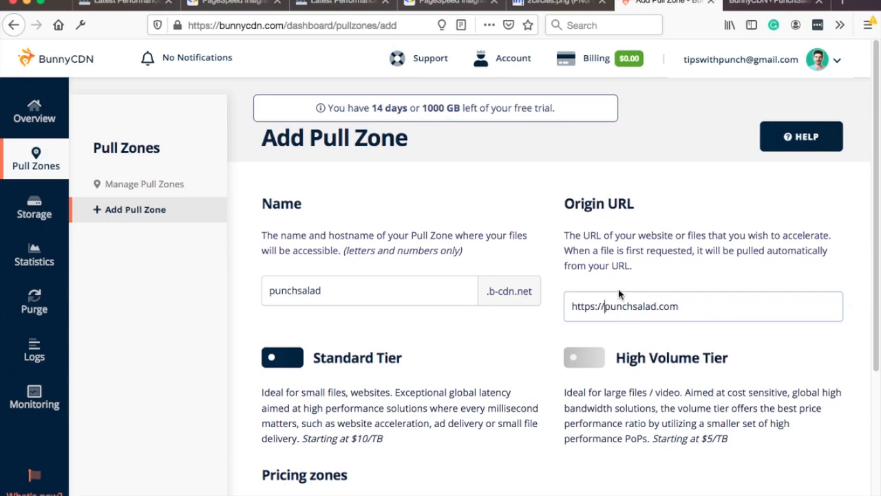
Submit the punchsalad pull zone across all four pricing regions
scroll("down", 3)
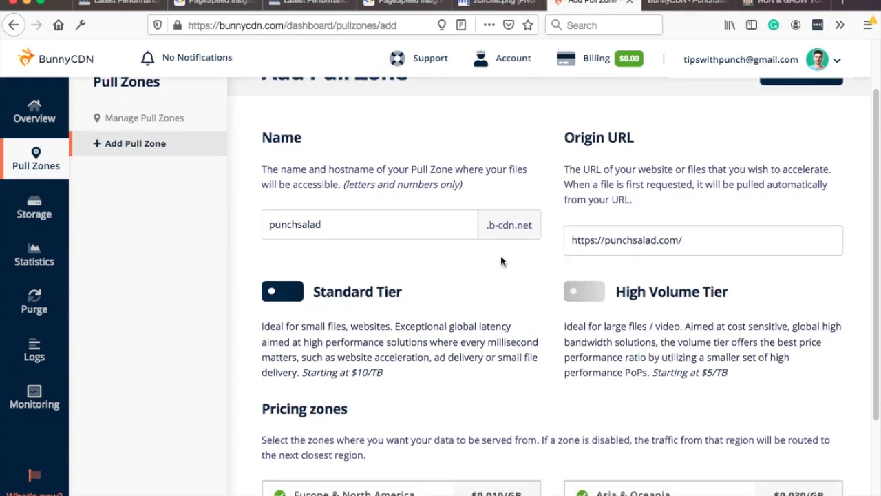
scroll("down", 3)
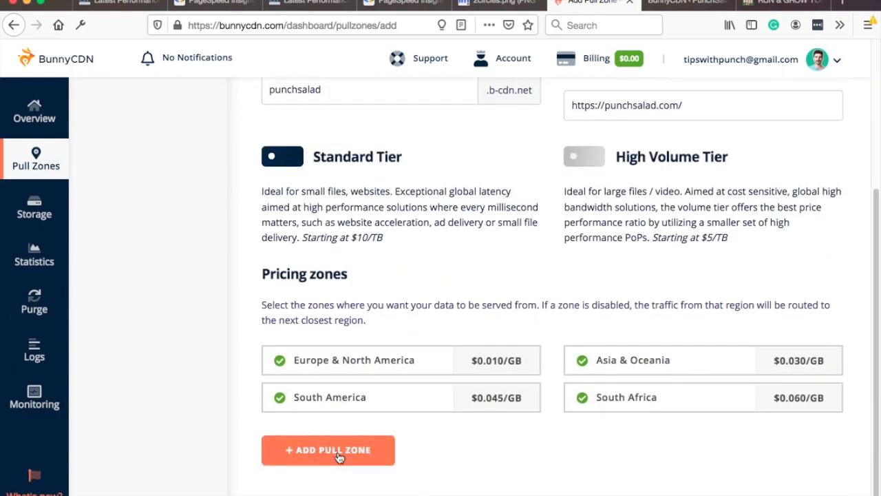
left_click(328, 449)
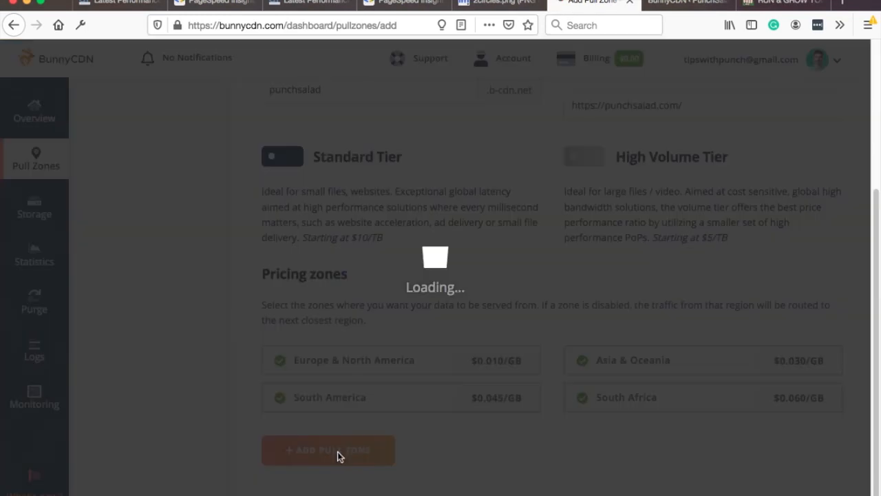
Show the pull zone's WordPress instructions and copy the name punchsalad for the plugin
left_click(328, 449)
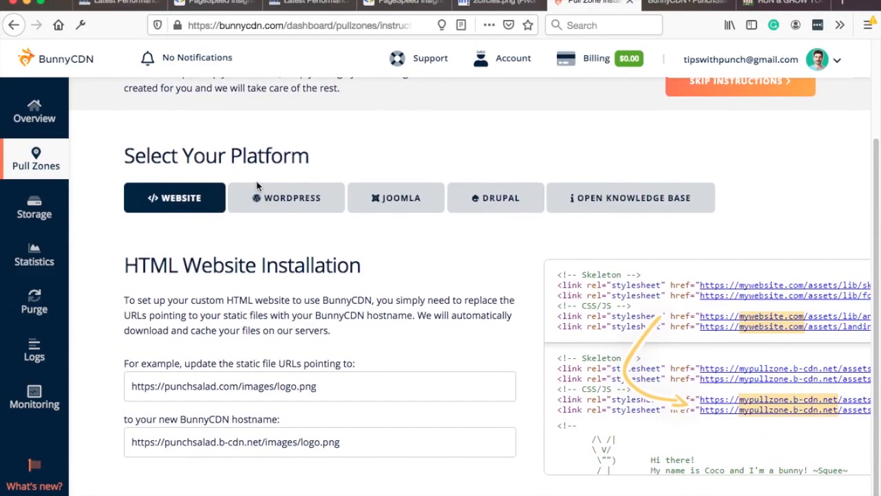
left_click(285, 199)
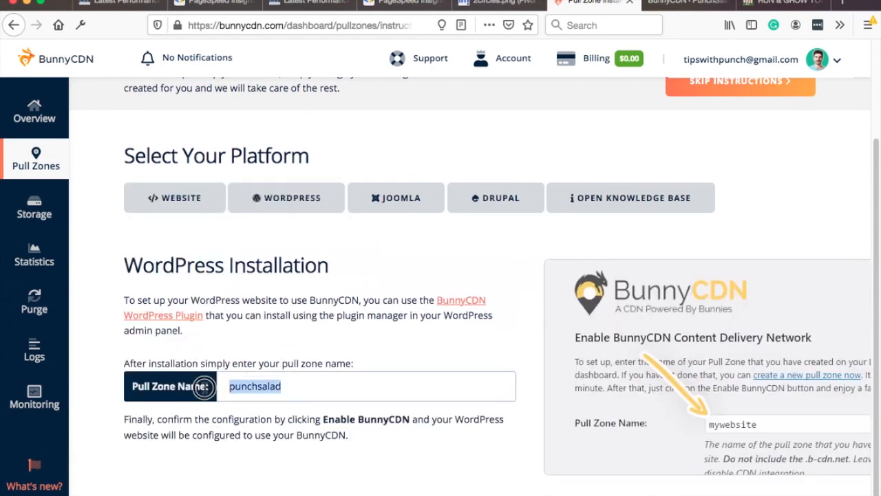
right_click(255, 386)
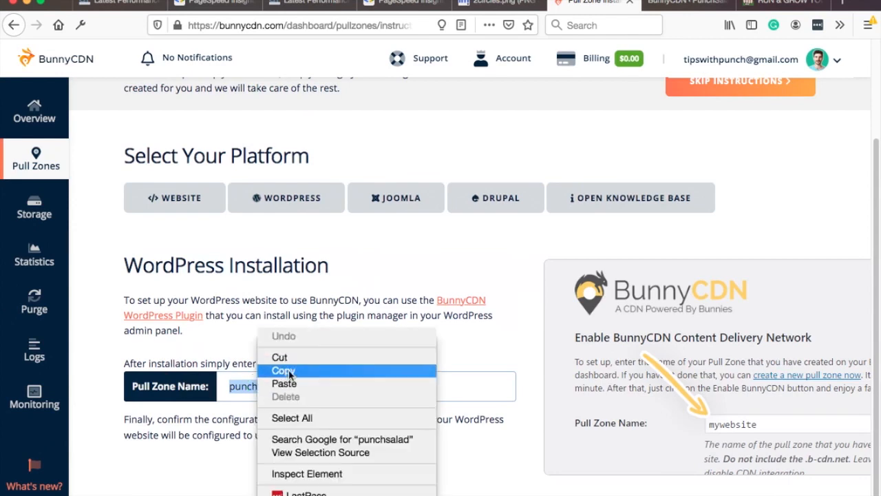
left_click(284, 371)
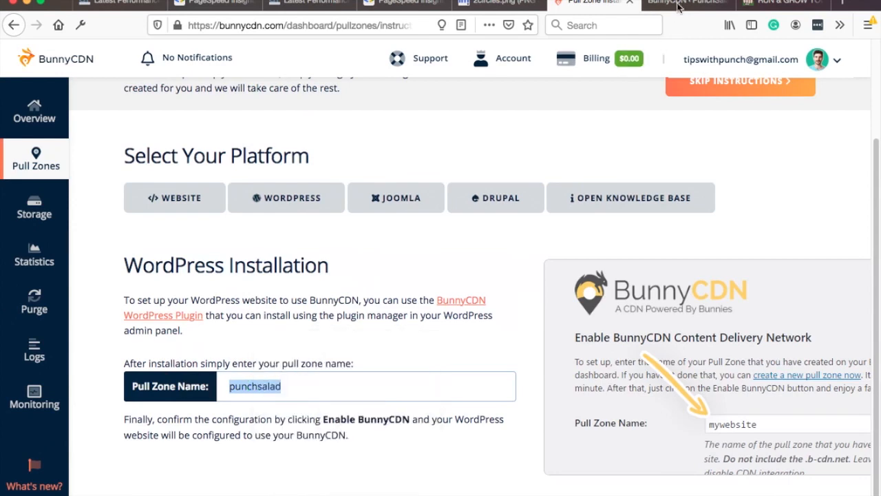
left_click(682, 4)
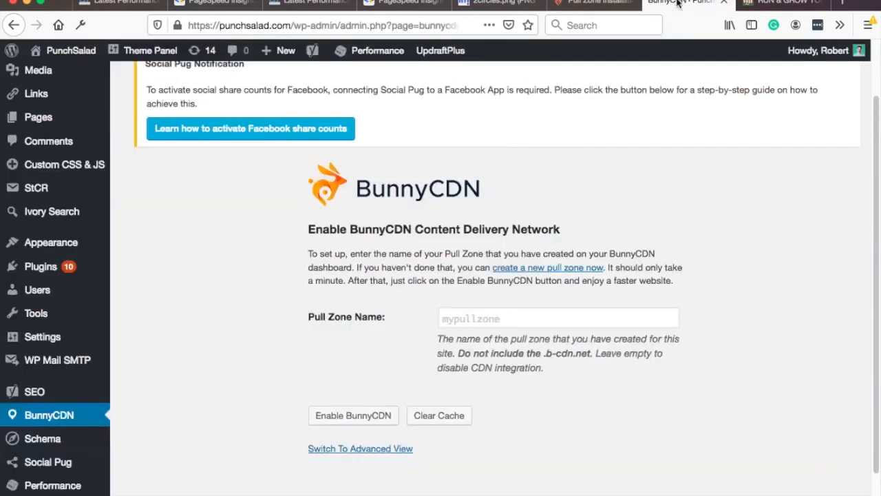
Enable BunnyCDN in the plugin with pull zone punchsalad and purge all site caches via Performance
left_click(558, 317)
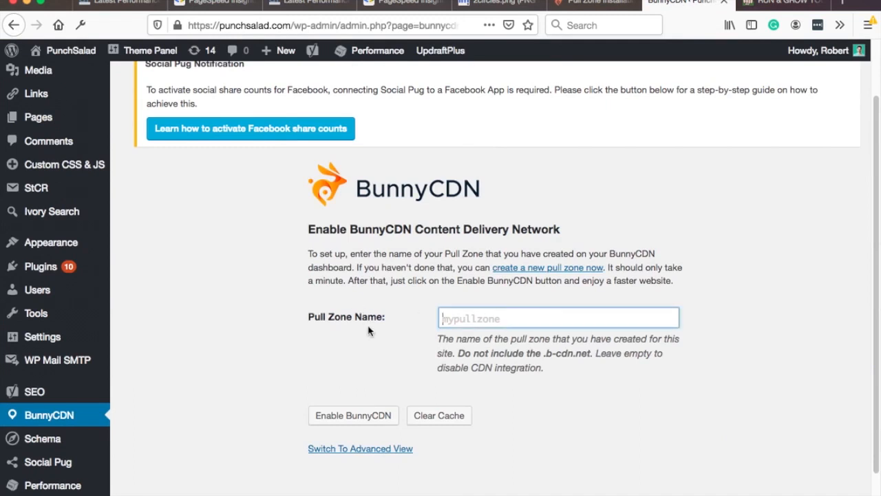
type("punchsalad")
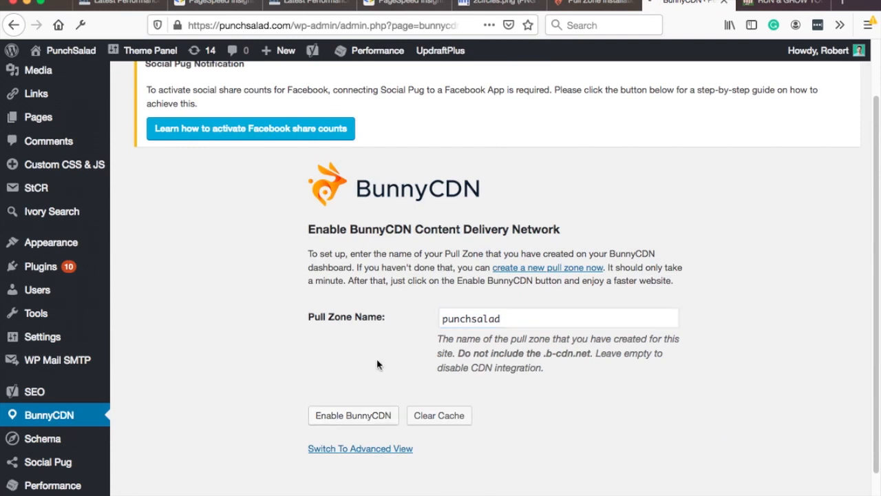
left_click(353, 416)
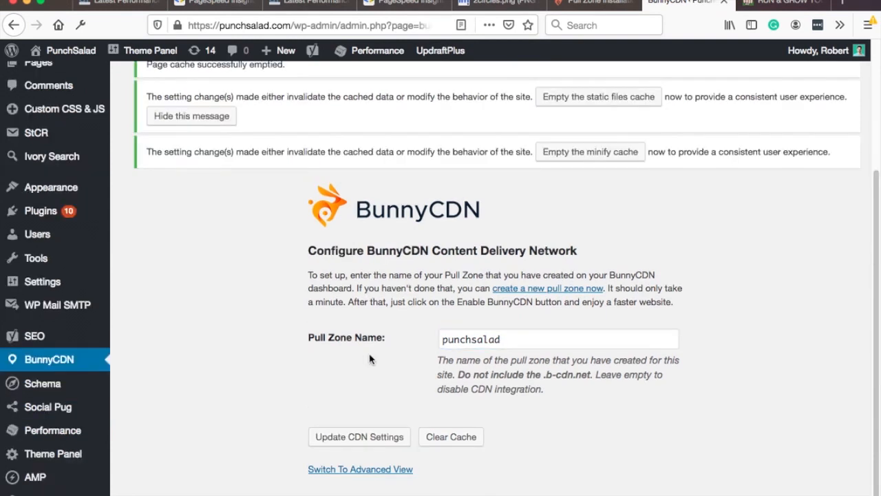
mouse_move(383, 366)
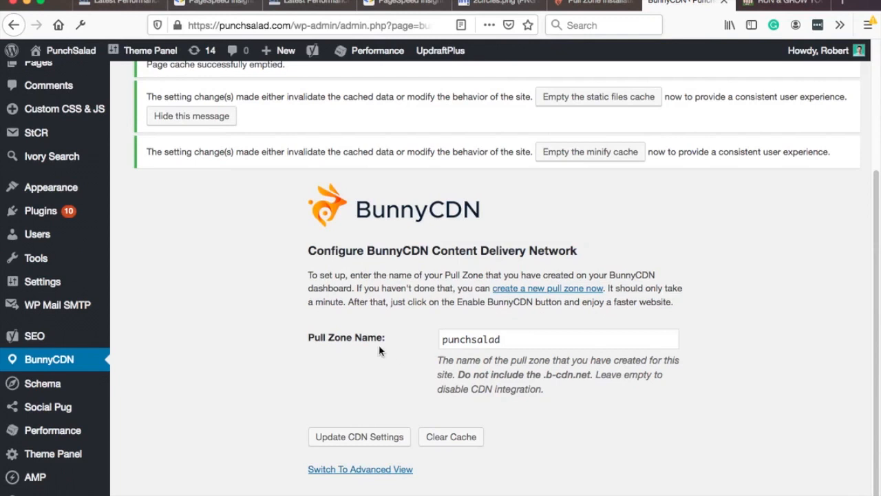
mouse_move(420, 283)
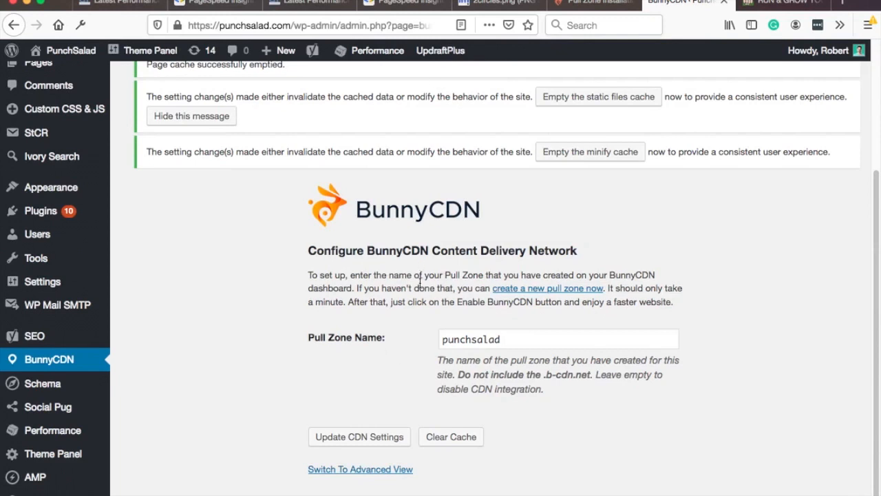
left_click(377, 49)
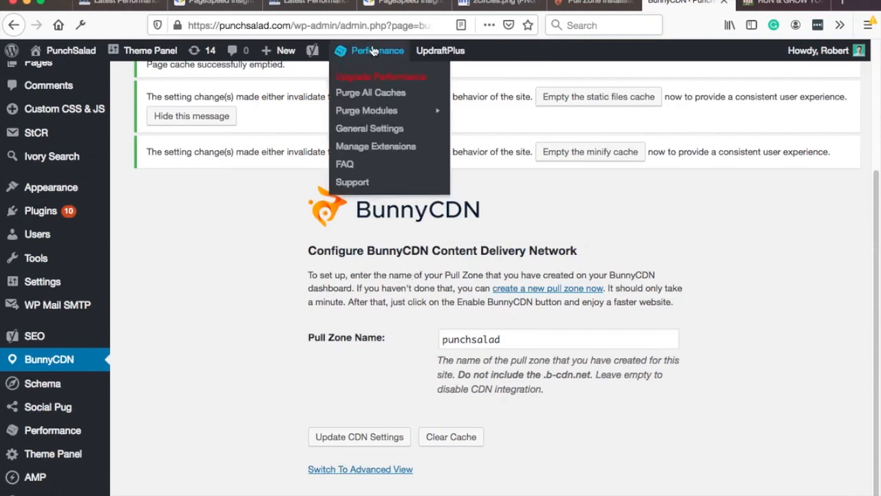
mouse_move(371, 92)
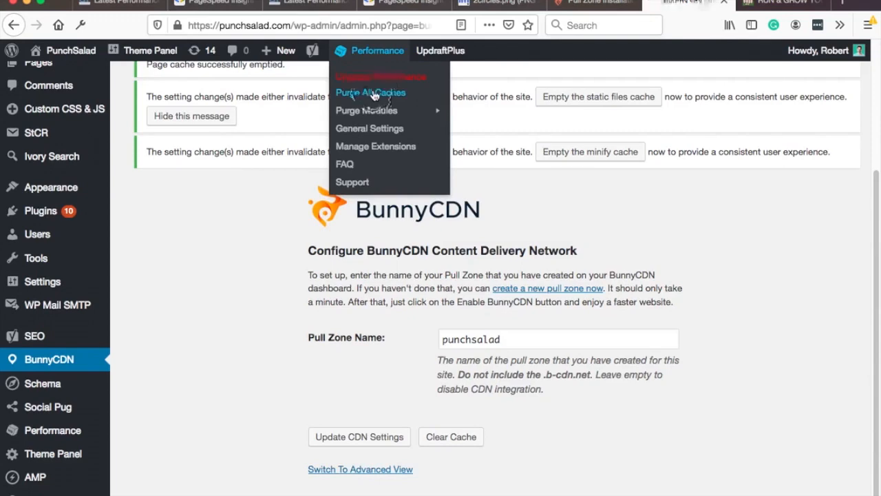
left_click(371, 92)
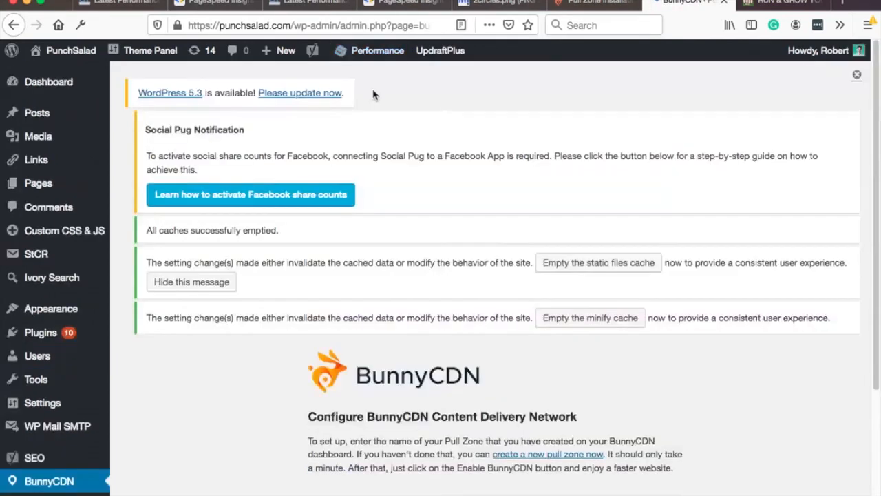
Inspect the punchsalad.com homepage hero image in Firefox developer tools, then return to WordPress admin
left_click(778, 3)
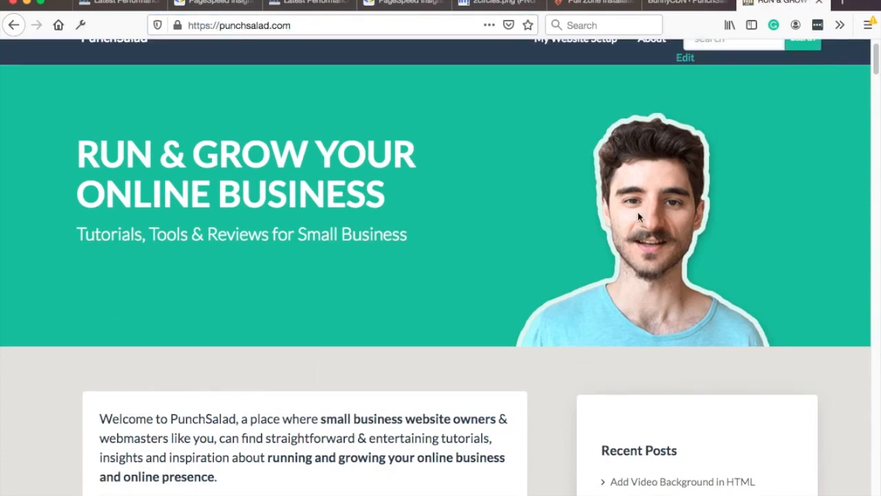
right_click(639, 218)
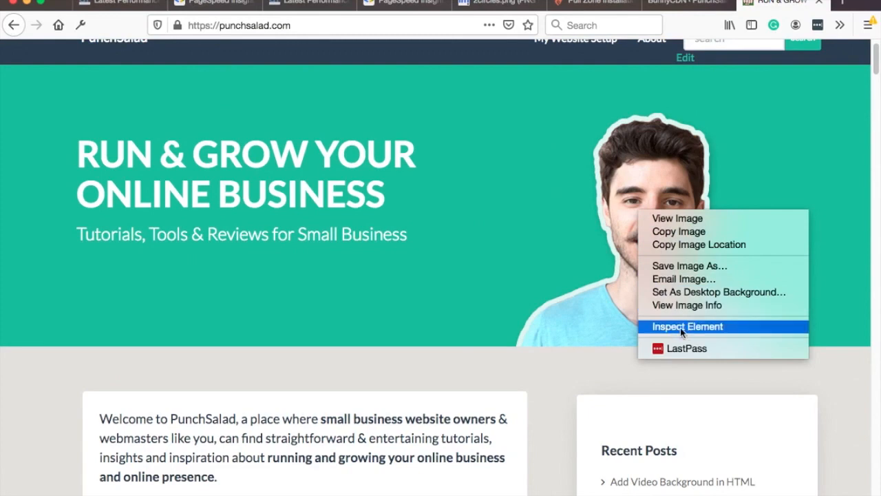
left_click(686, 325)
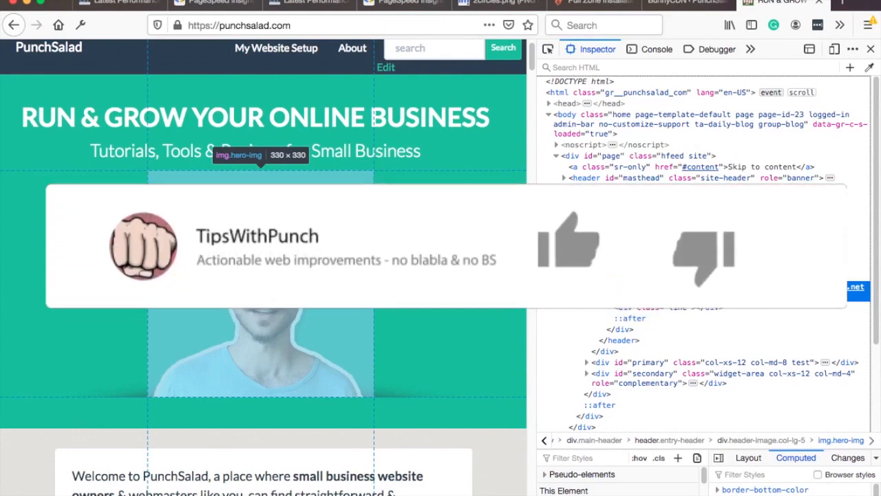
left_click(568, 246)
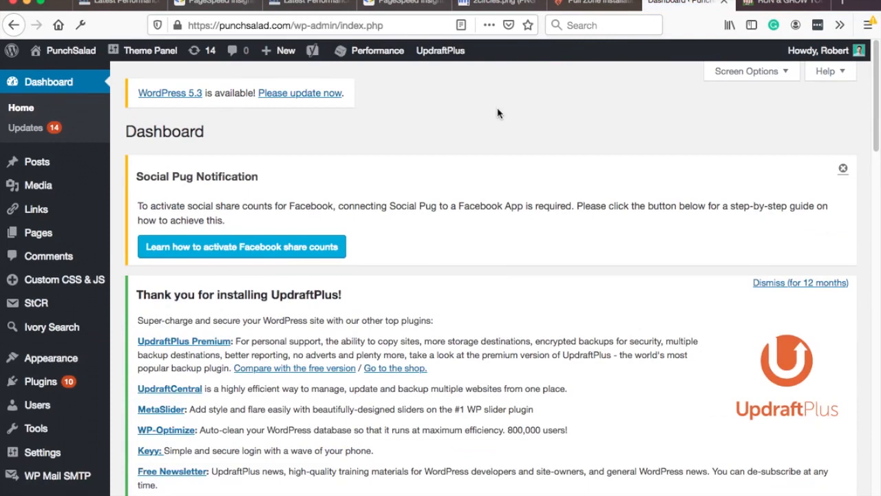
mouse_move(62, 215)
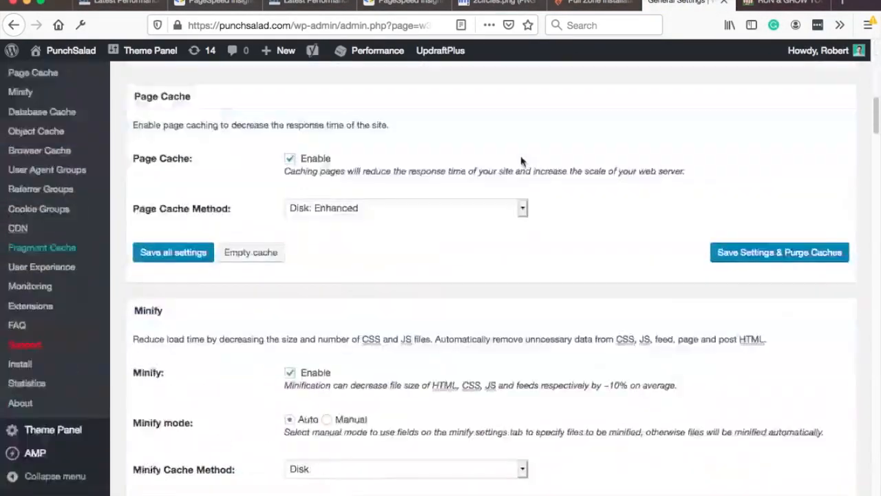
Enable CDN in W3 Total Cache General Settings as Generic Mirror, save, and go to the CDN page
scroll("down", 3)
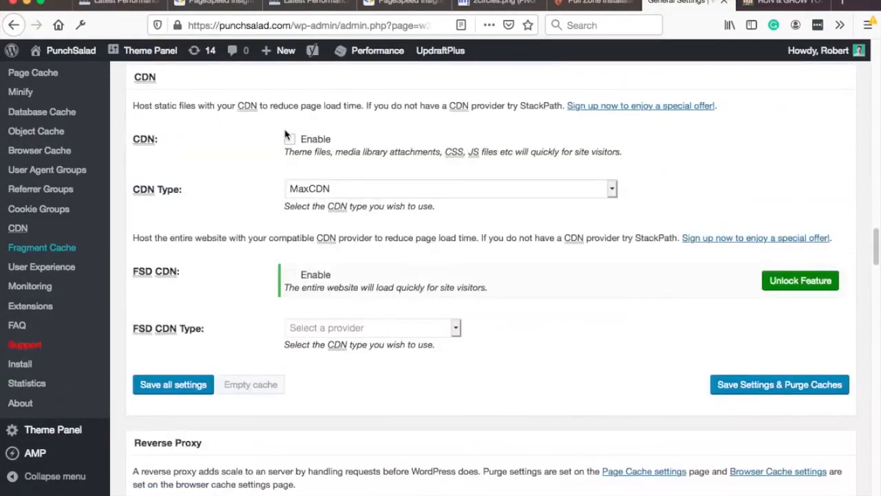
left_click(451, 188)
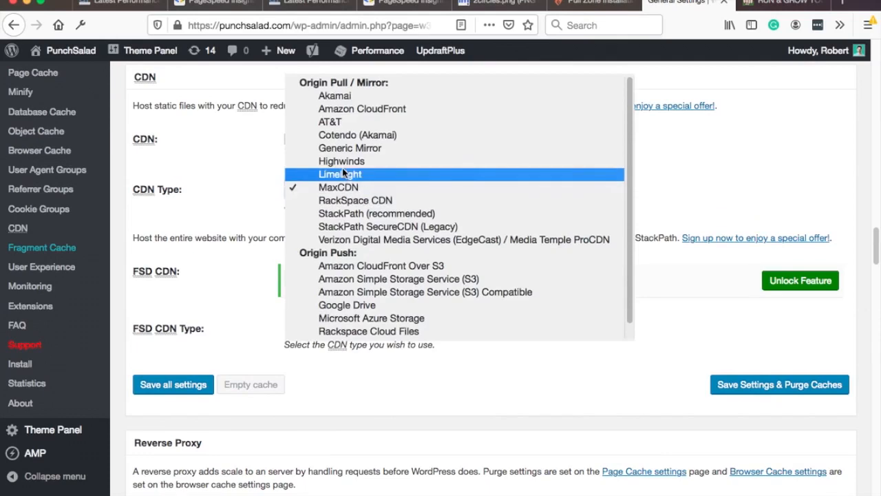
mouse_move(339, 188)
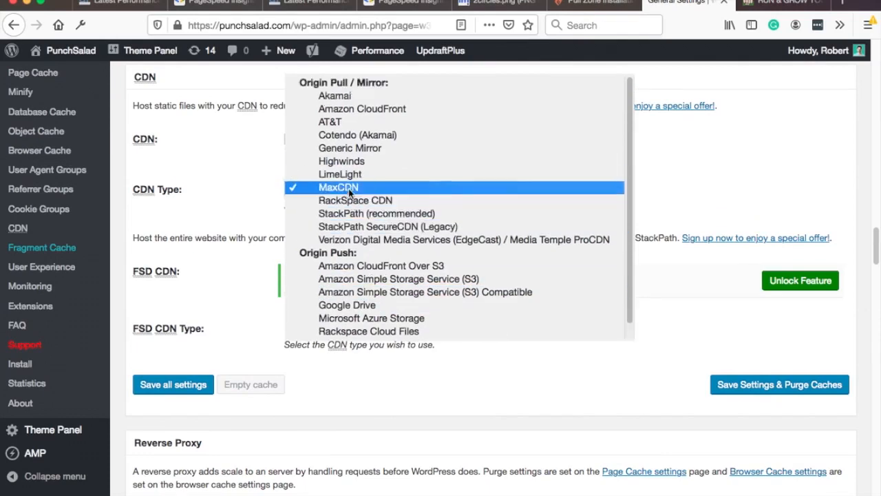
left_click(349, 147)
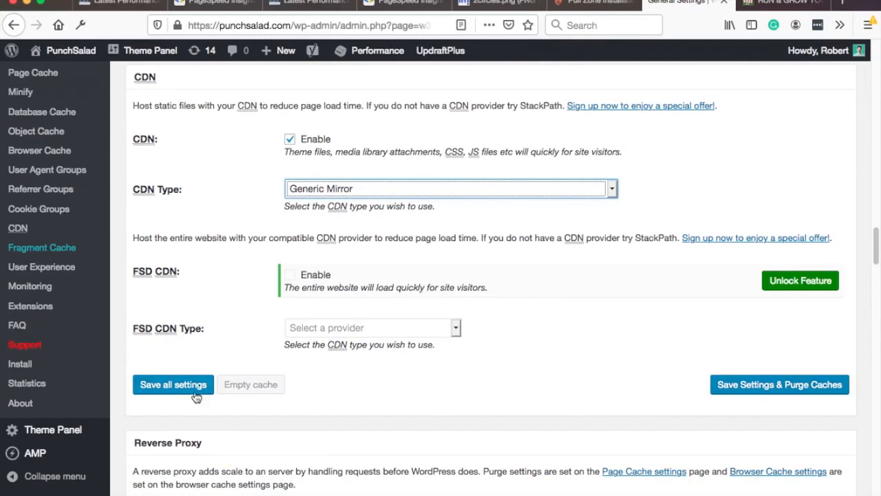
left_click(173, 384)
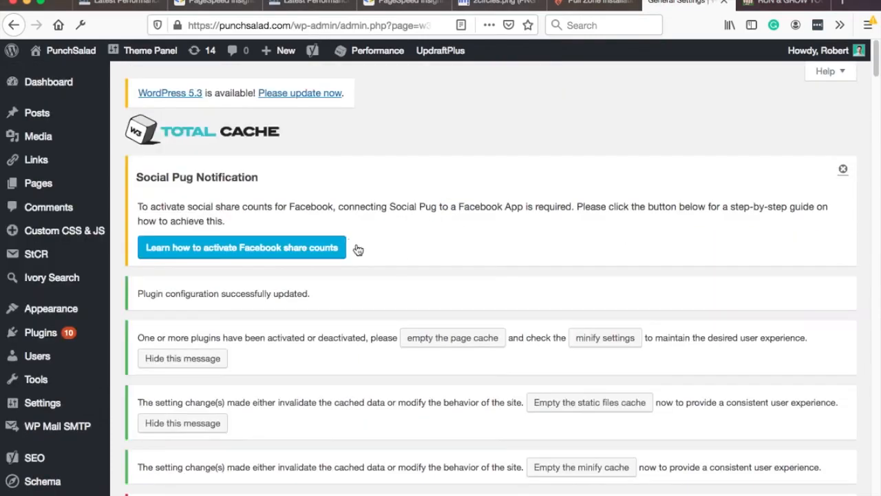
left_click(52, 142)
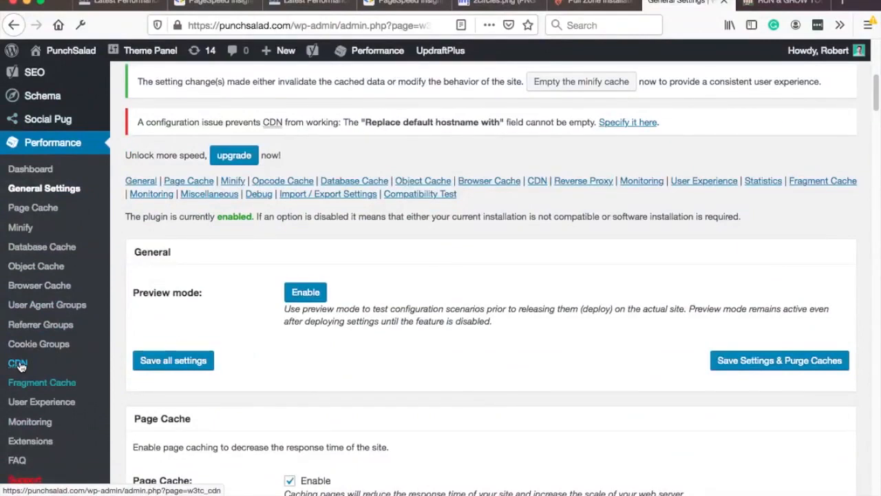
left_click(17, 364)
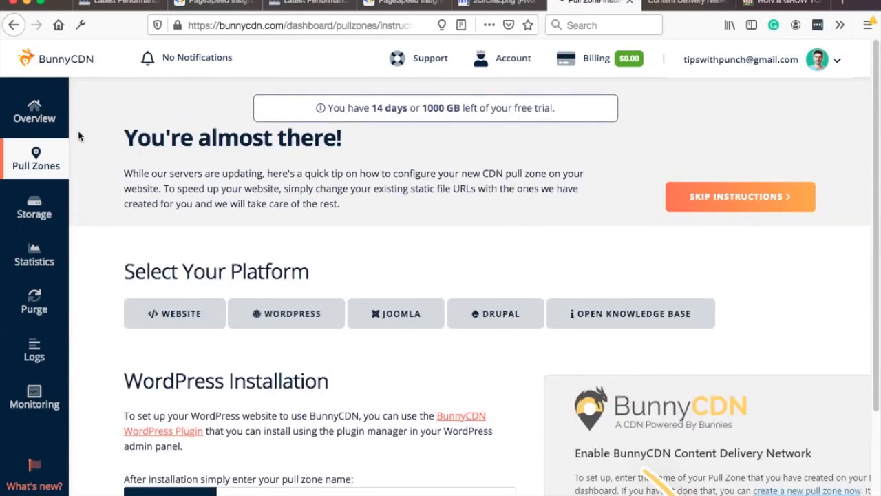
Copy the punchsalad pull zone hostname punchsalad.b-cdn.net for use in W3 Total Cache
left_click(33, 111)
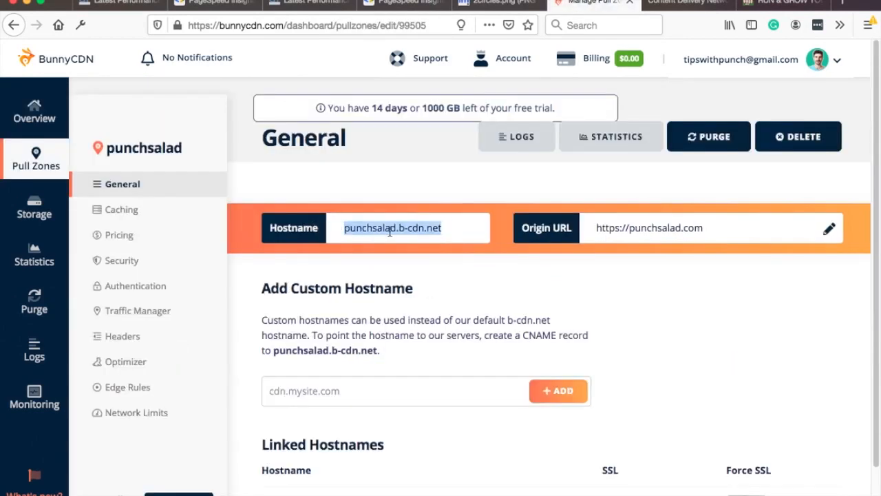
right_click(392, 229)
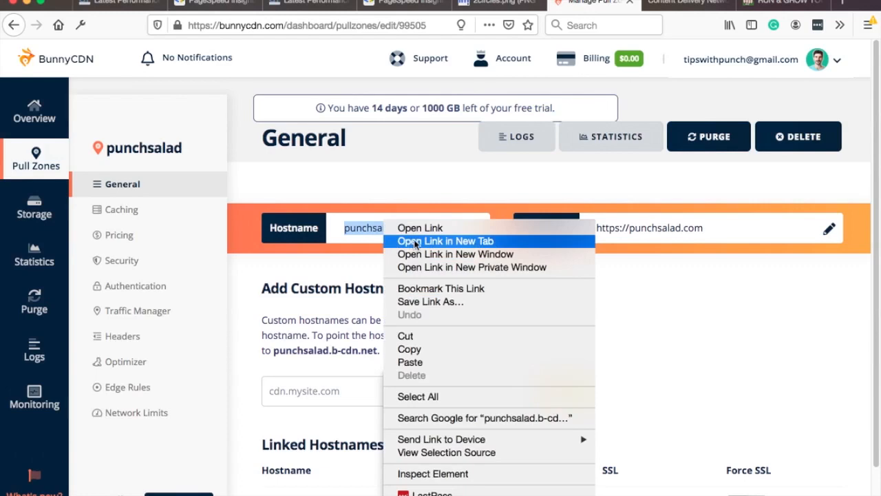
left_click(445, 239)
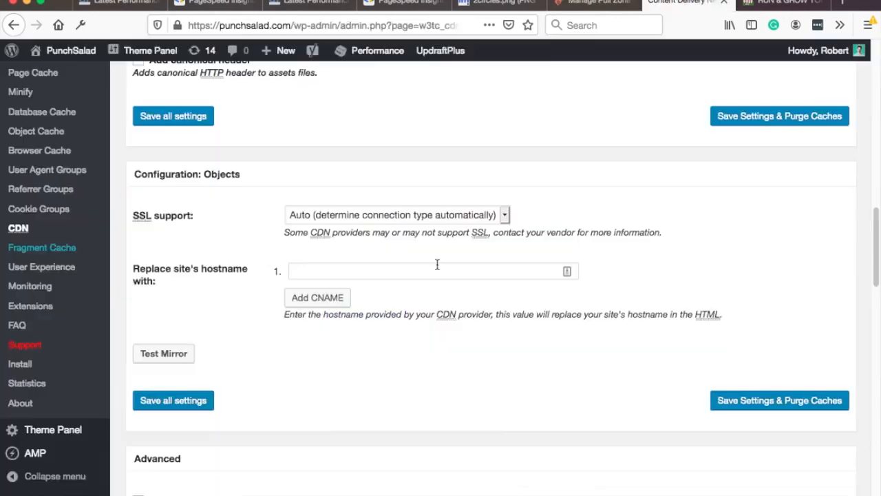
Enter punchsalad.b-cdn.net as the CDN hostname, save settings and purge caches until confirmed
type("punchsalad.b-cdn.net")
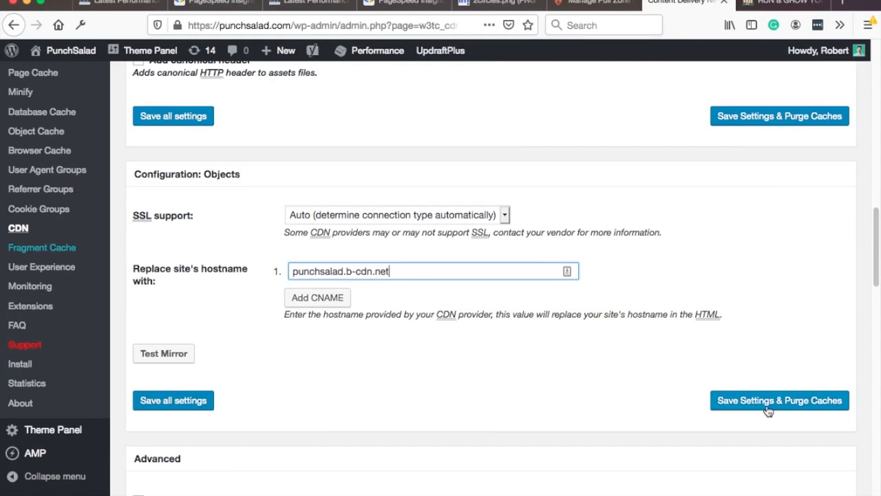
left_click(779, 399)
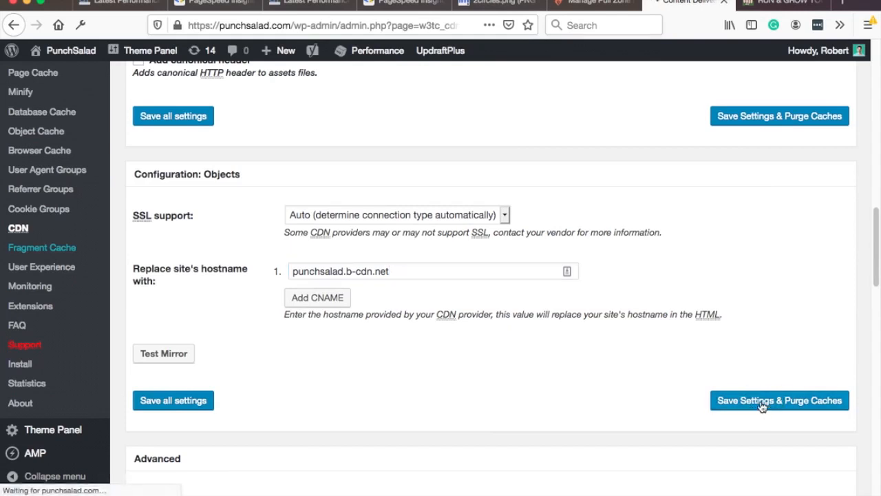
left_click(780, 400)
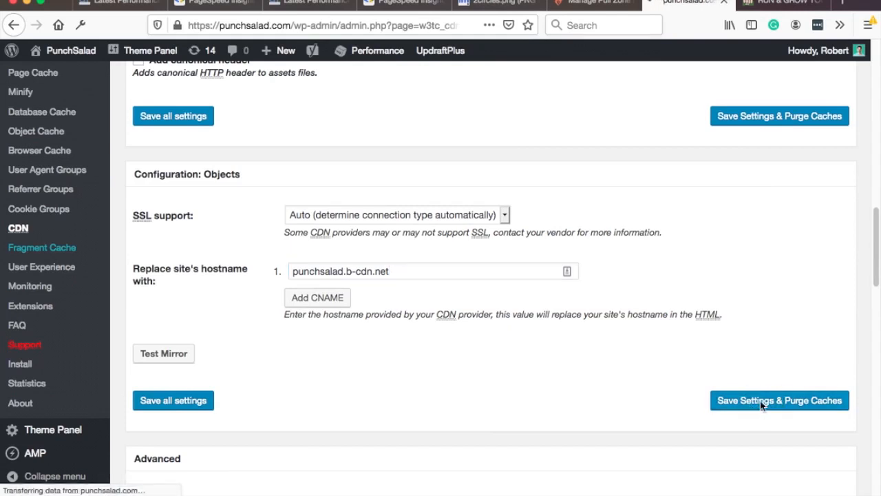
left_click(780, 399)
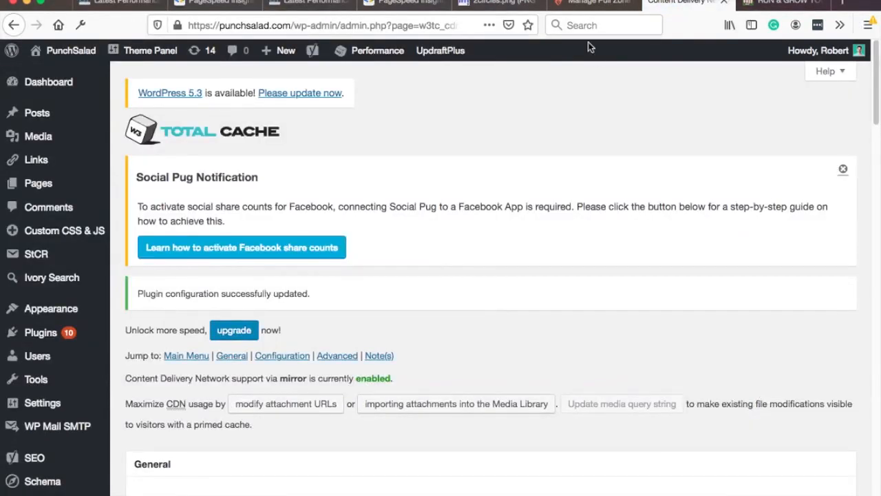
left_click(592, 3)
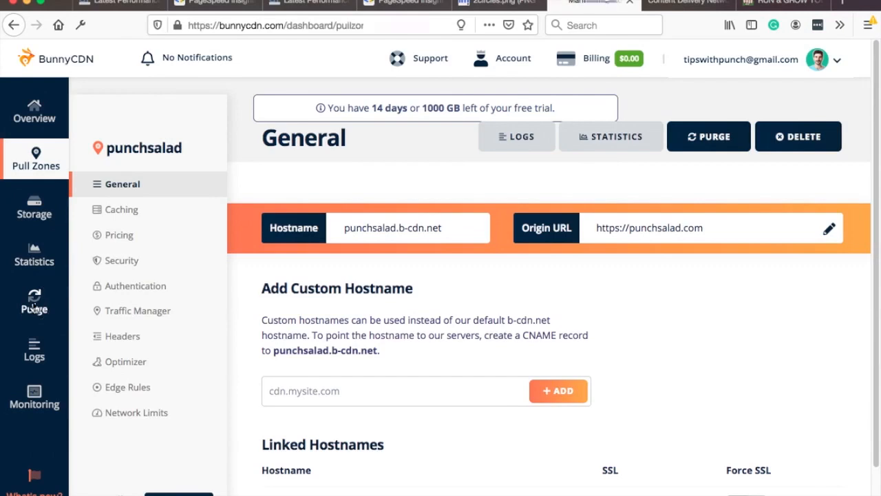
Purge the whole punchsalad pull zone cache and confirm the purge request was sent
left_click(33, 303)
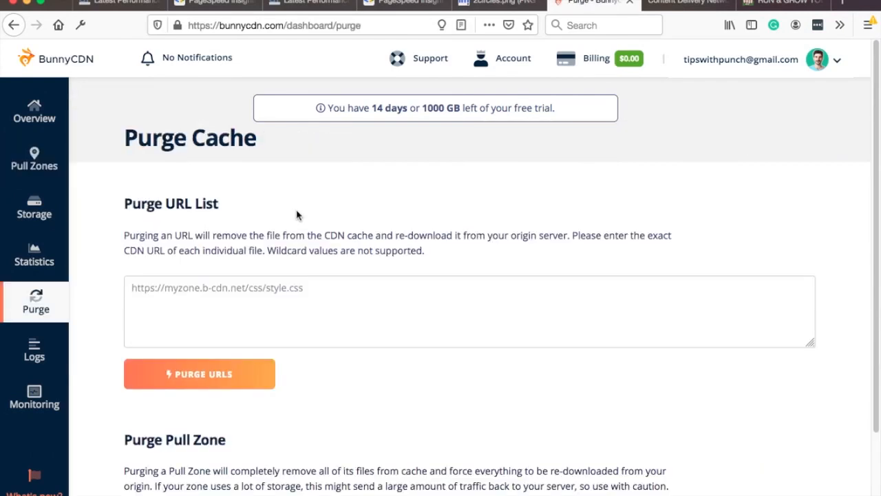
mouse_move(307, 184)
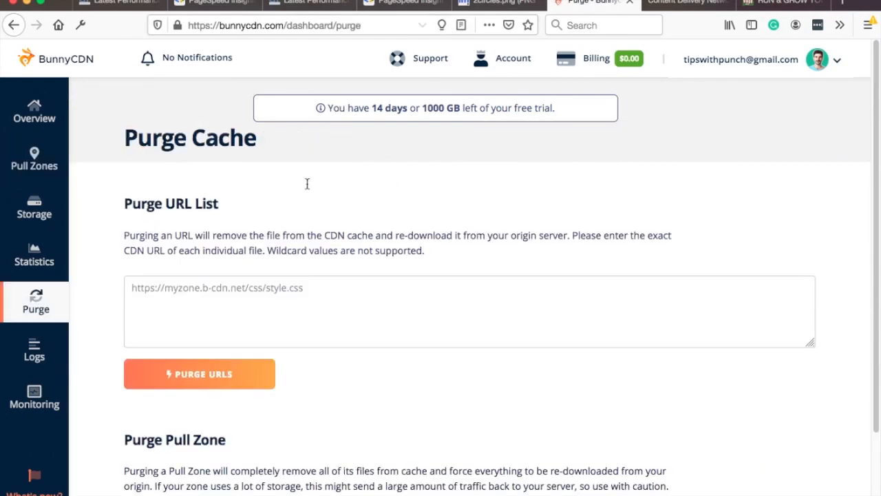
scroll("down", 3)
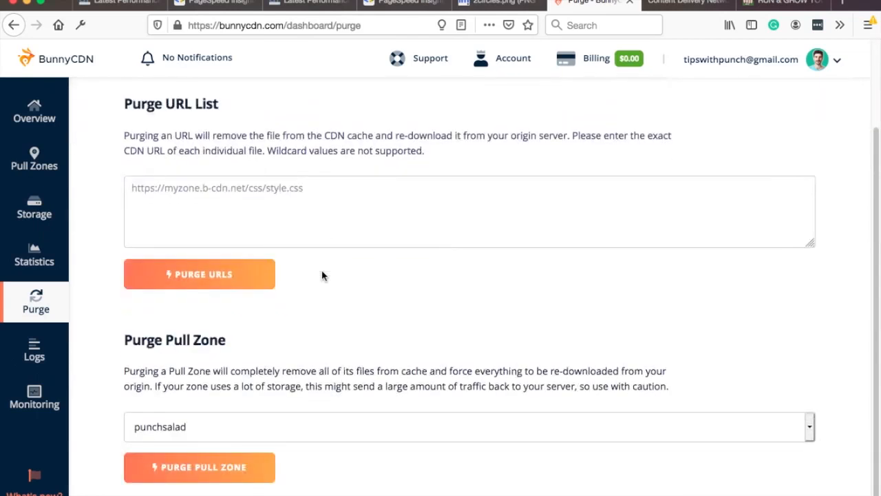
mouse_move(339, 265)
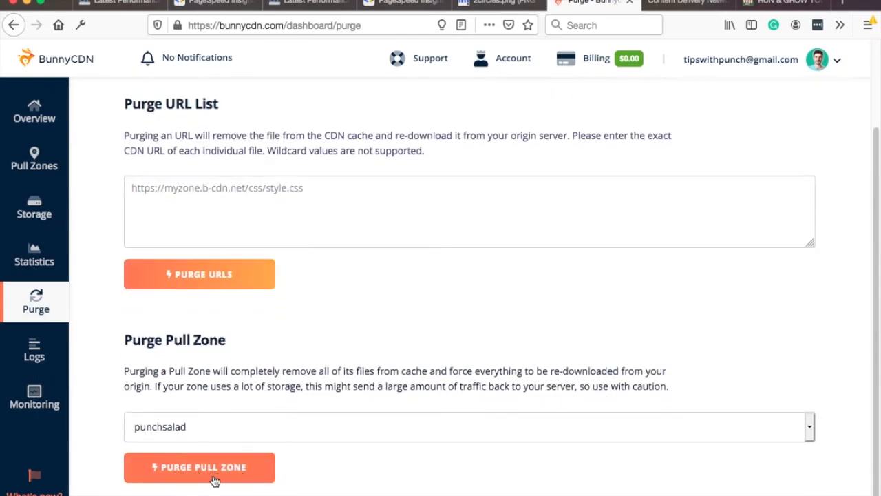
left_click(198, 467)
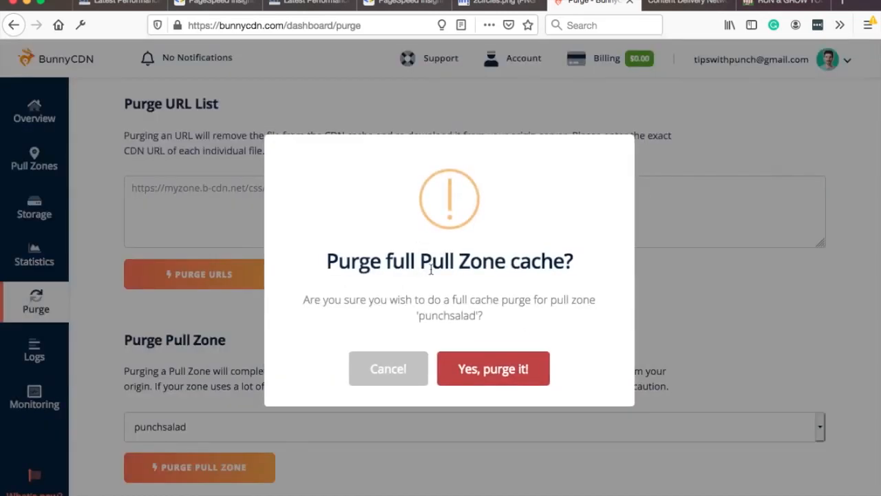
left_click(493, 369)
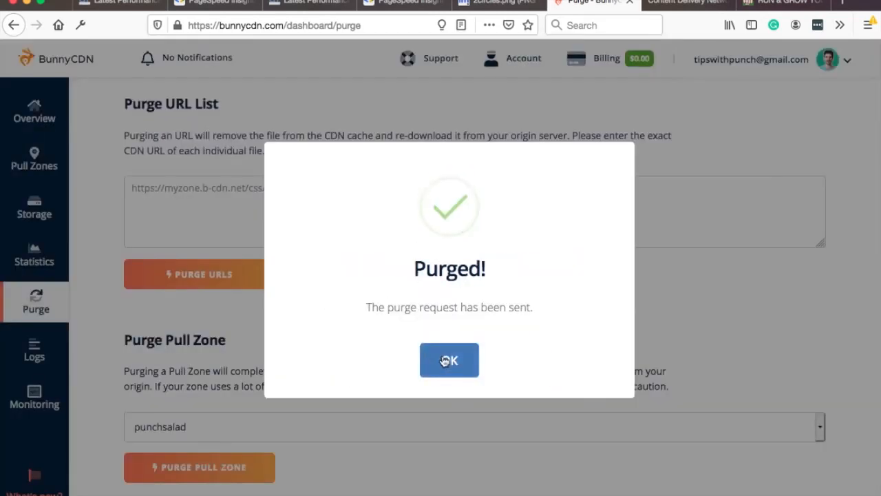
left_click(449, 361)
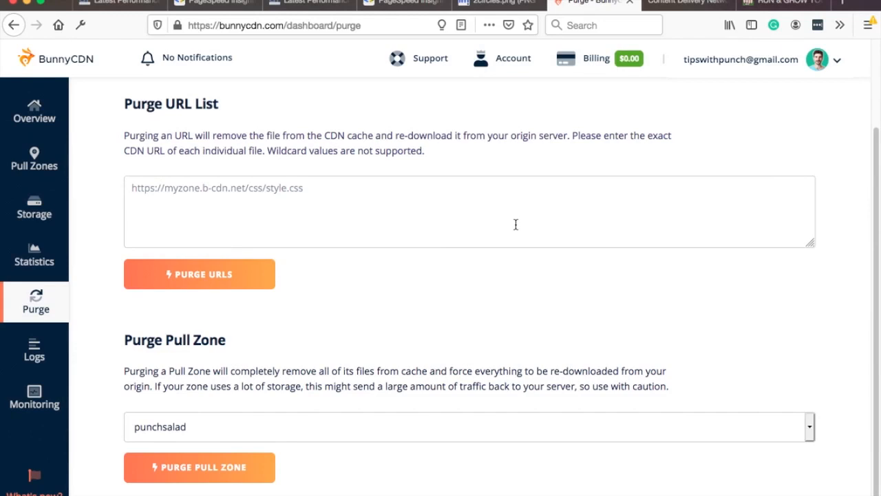
left_click(782, 3)
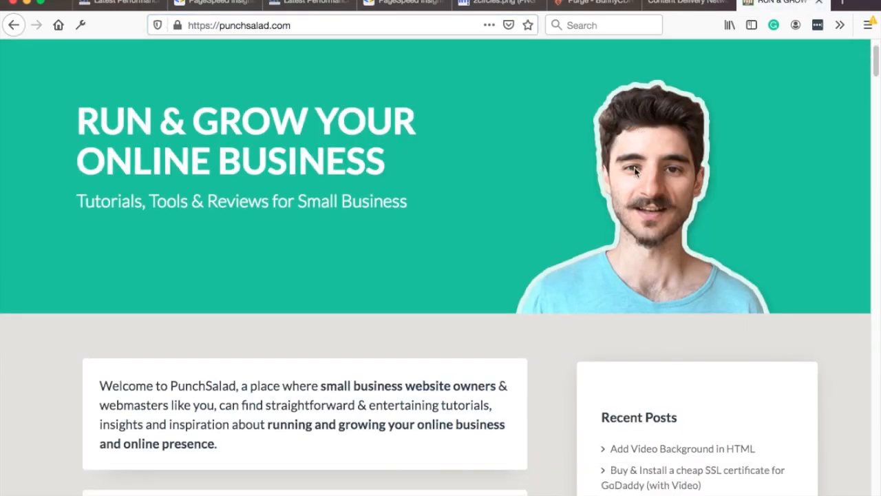
Inspect the punchsalad.com hero portrait to see its src served from punchsalad.b-cdn.net
right_click(650, 179)
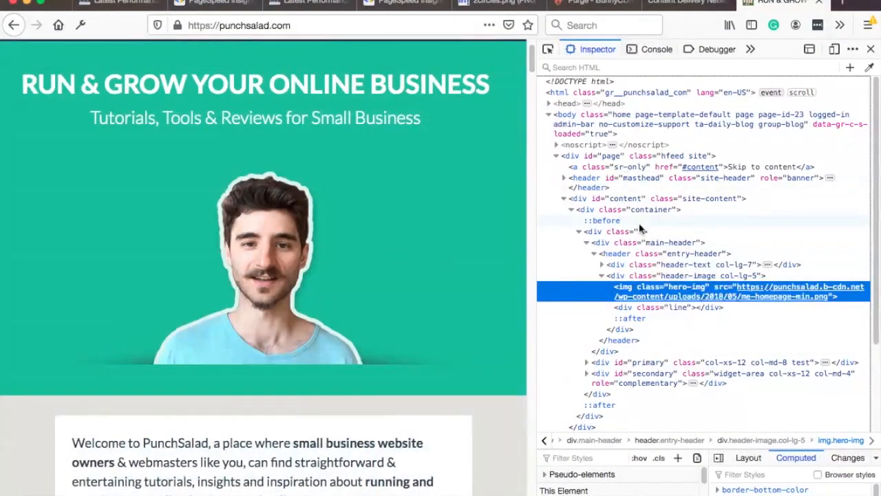
mouse_move(644, 243)
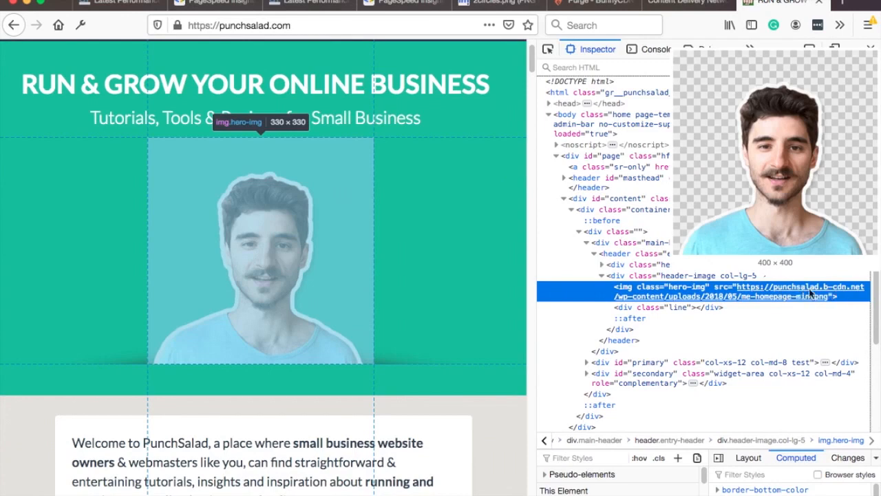
mouse_move(735, 297)
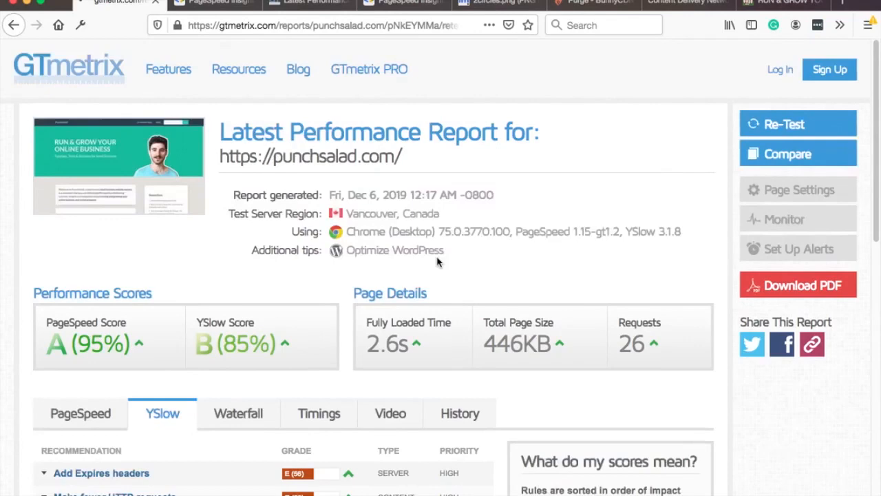
Review the new GTmetrix report: PageSpeed 97%, YSlow 90%, 1.6s load, 384KB, 14 requests
left_click(784, 124)
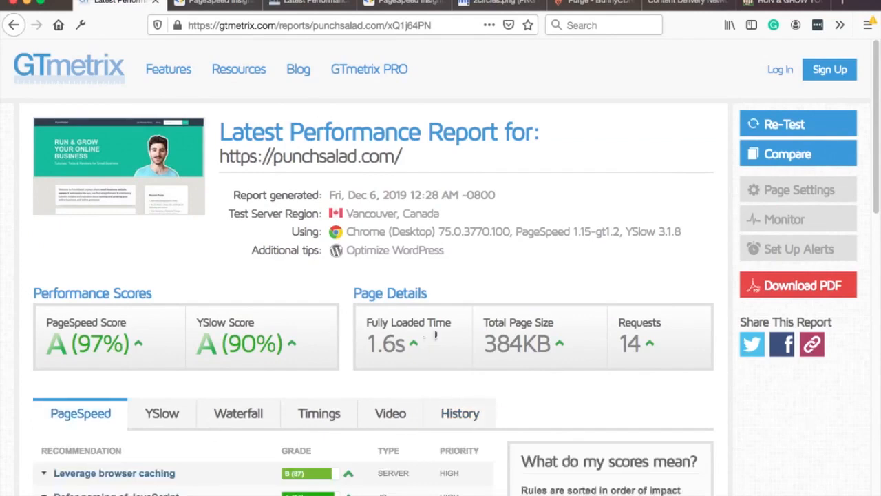
mouse_move(369, 344)
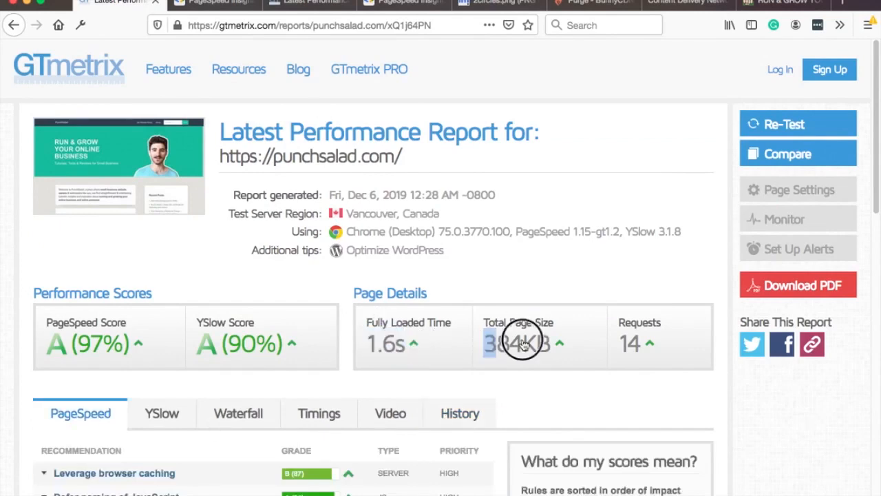
double_click(517, 345)
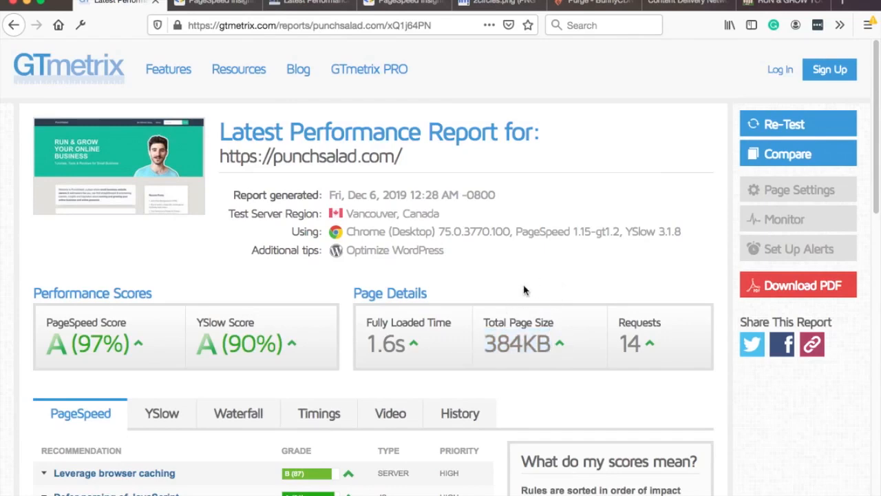
mouse_move(107, 364)
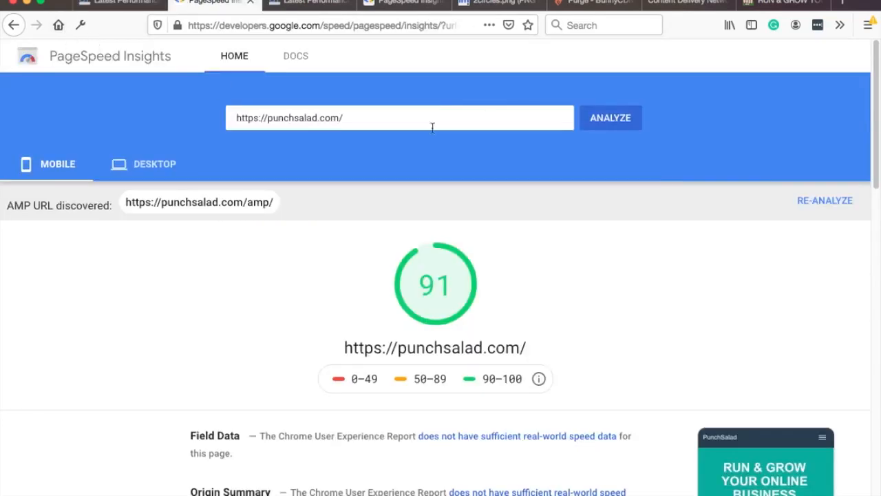
Review punchsalad.com PageSpeed Insights scores of 93 on mobile and 100 on desktop
left_click(610, 117)
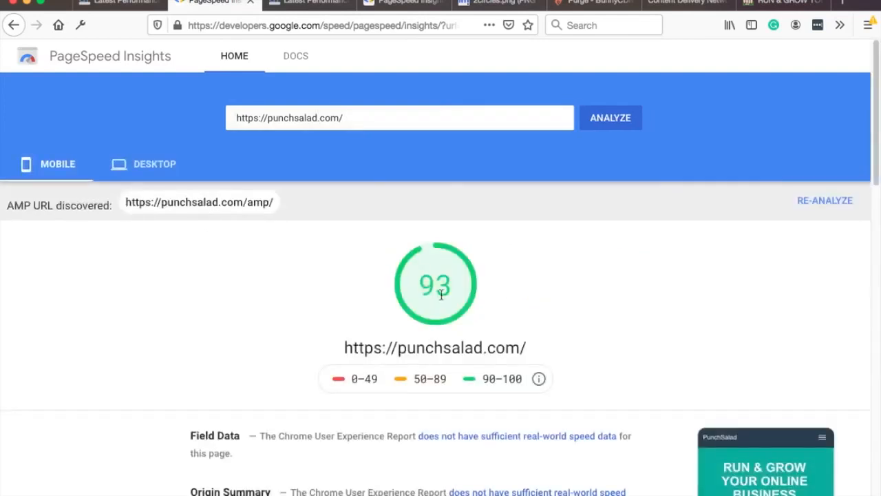
left_click(154, 164)
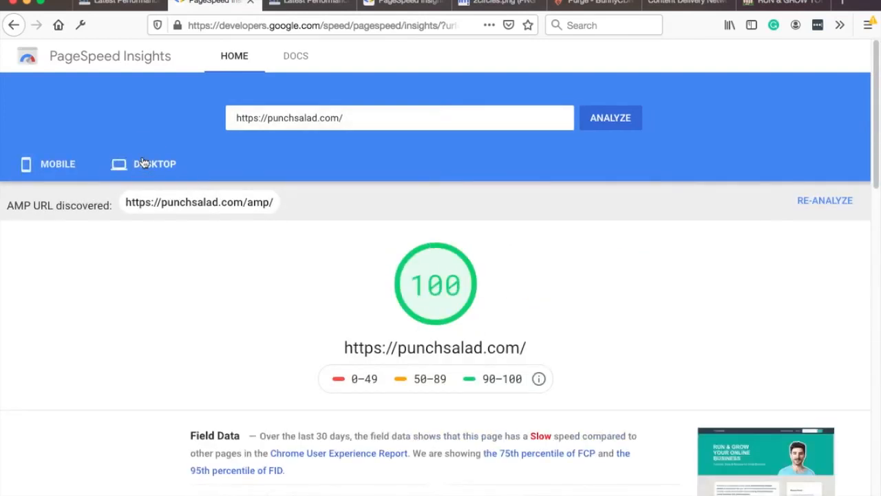
scroll("down", 3)
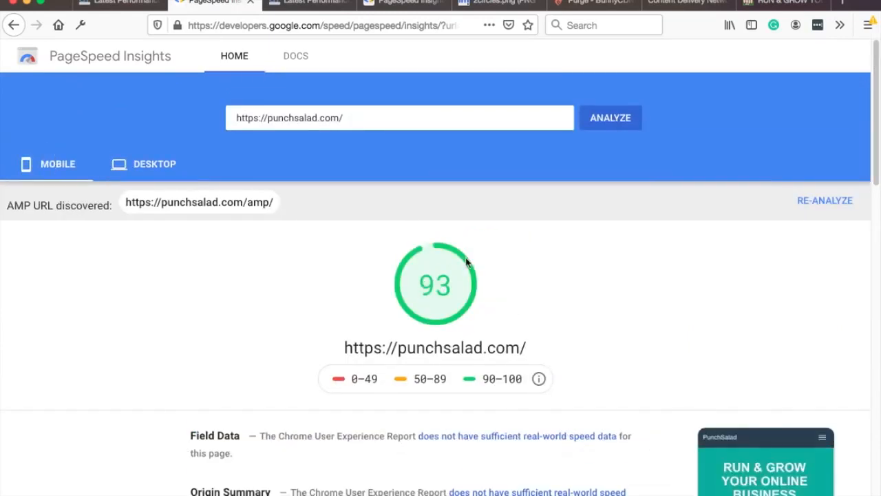
scroll("down", 3)
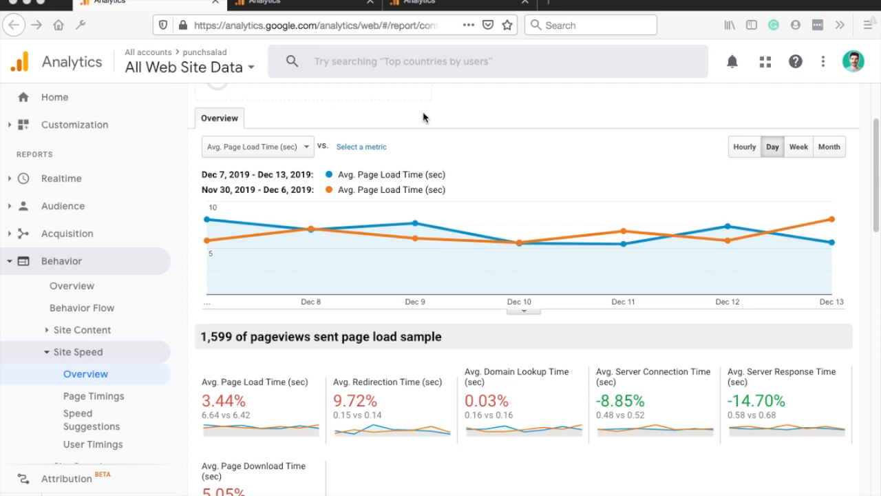
mouse_move(442, 192)
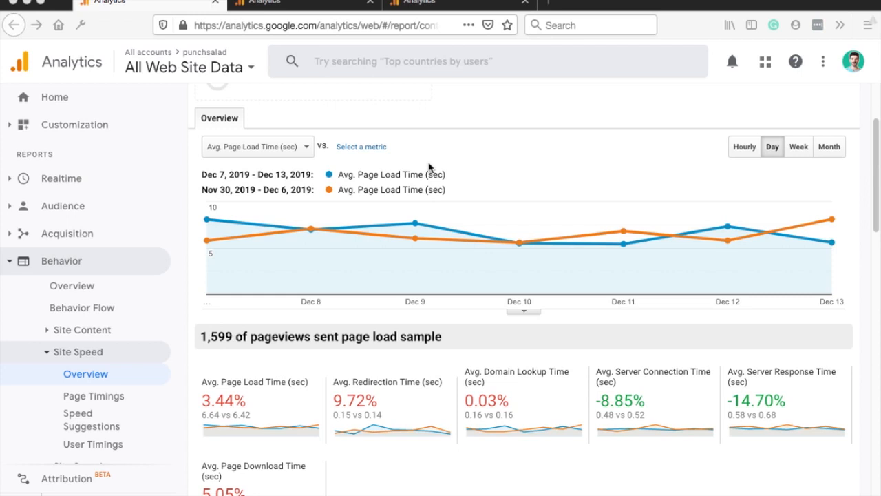
mouse_move(214, 219)
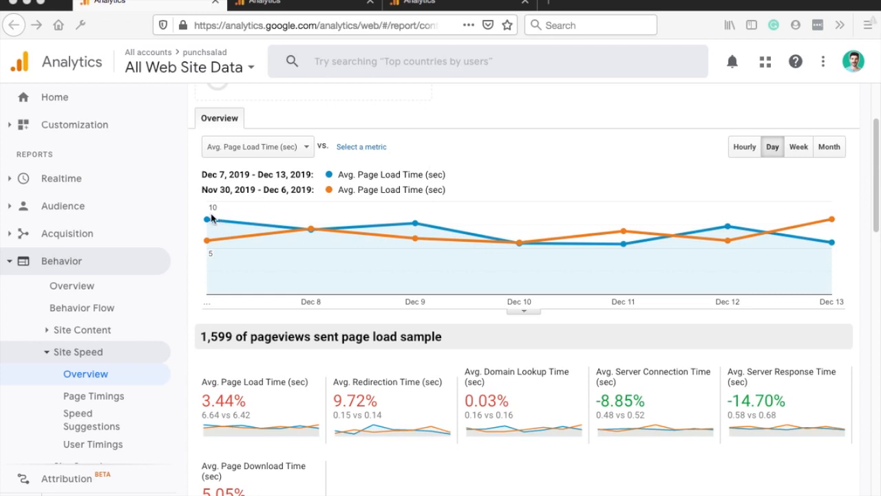
mouse_move(207, 220)
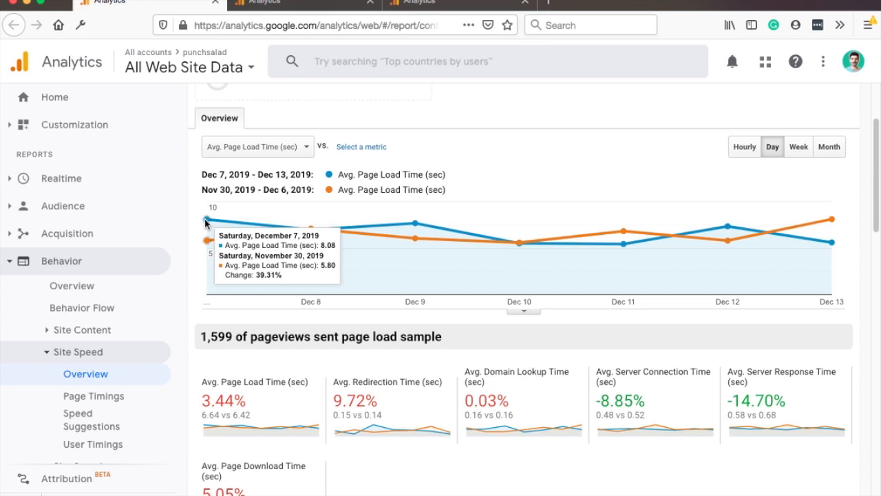
mouse_move(308, 234)
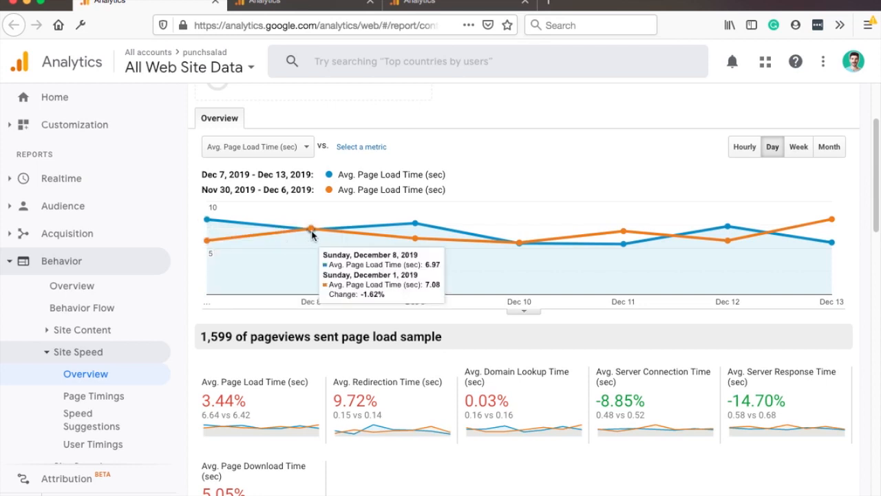
Scroll the Site Speed overview comparing Dec 7–13 with the previous week, load time up 3.44%
scroll("down", 3)
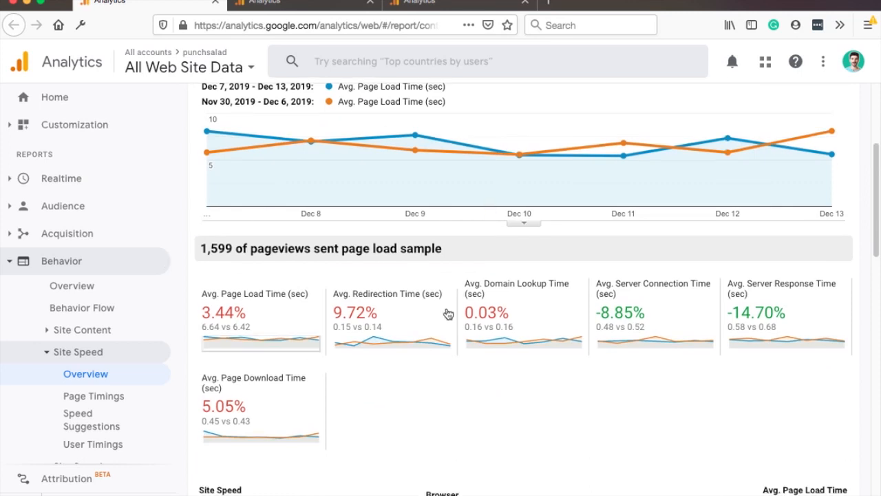
mouse_move(333, 296)
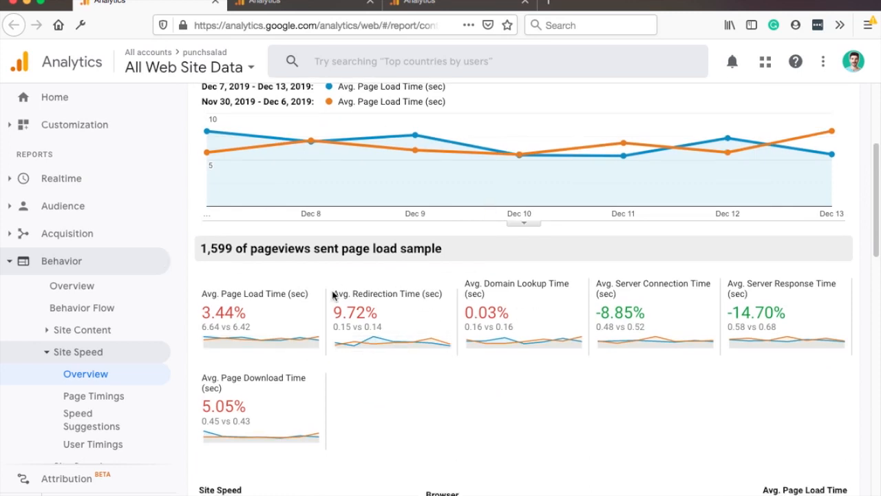
mouse_move(344, 288)
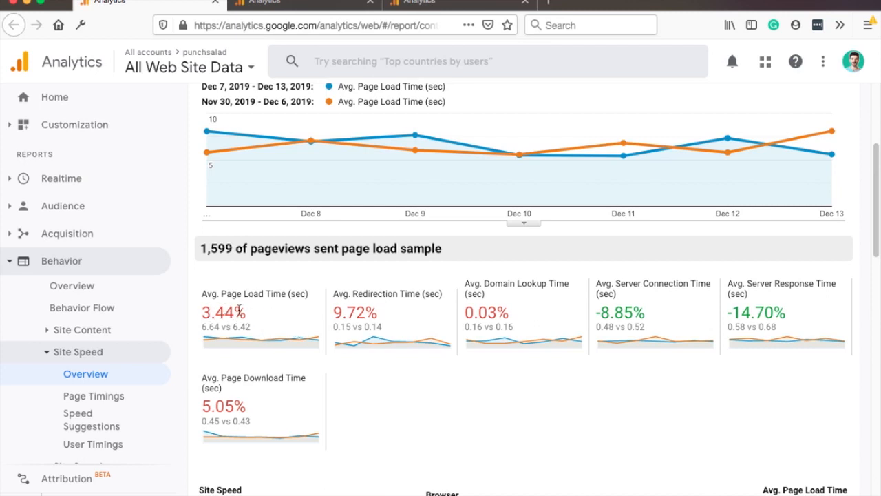
mouse_move(633, 300)
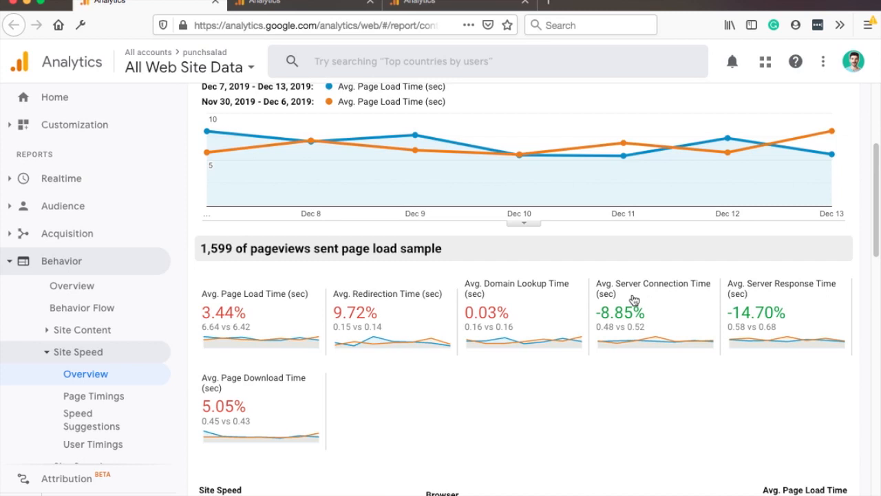
mouse_move(709, 267)
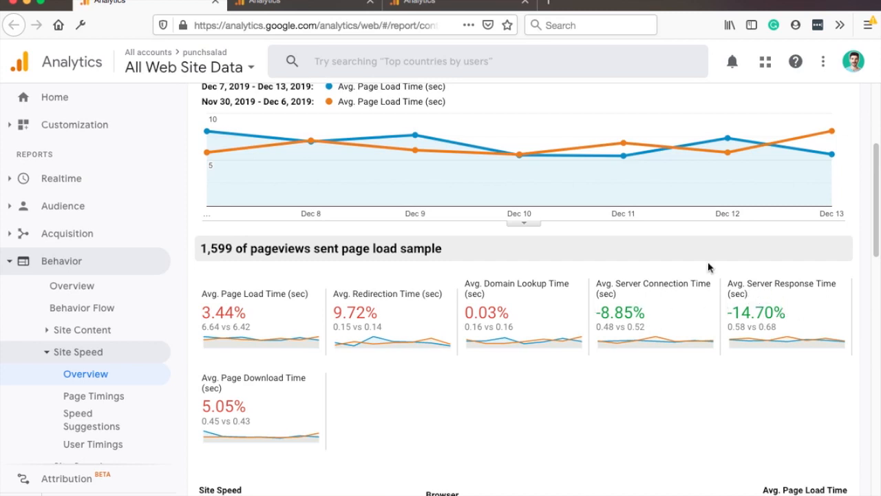
mouse_move(460, 345)
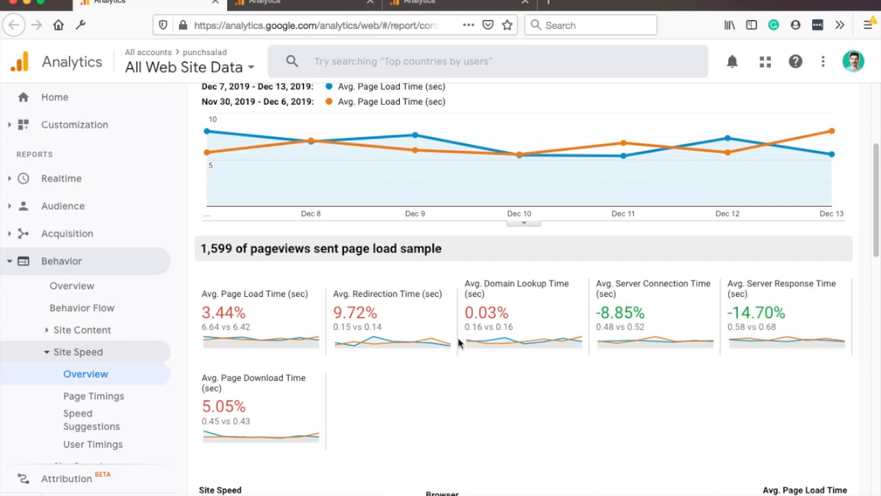
scroll("down", 3)
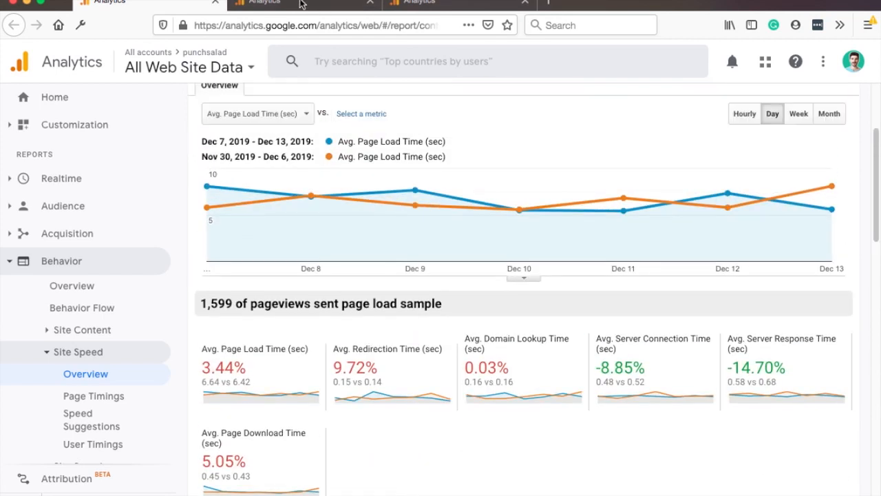
Review Page Timings by country, then the Exclude Asia overview showing load time down 2.42%
left_click(93, 383)
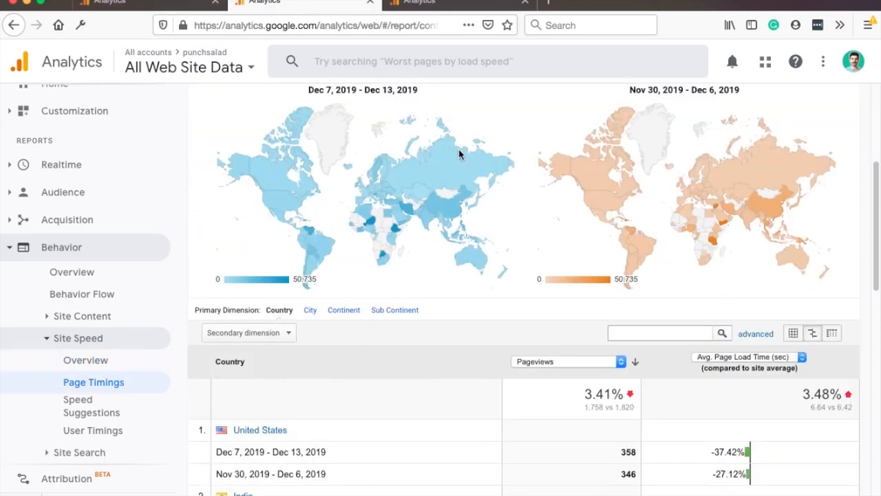
scroll("down", 3)
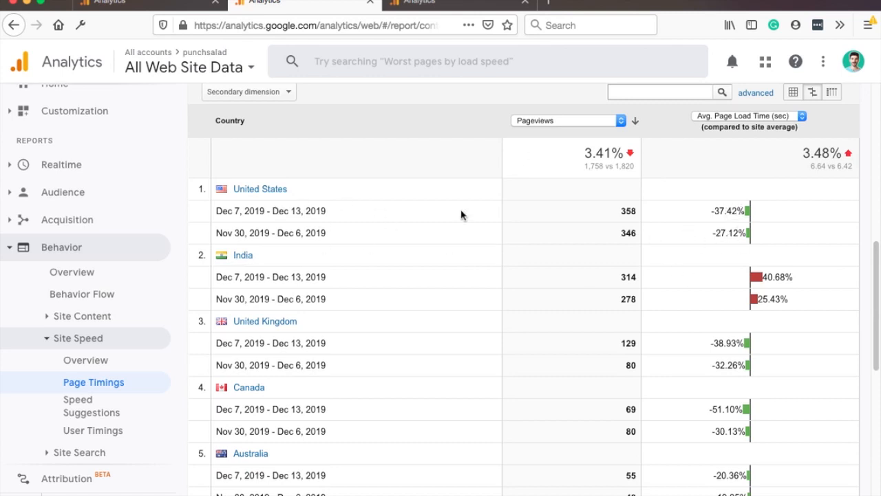
mouse_move(286, 208)
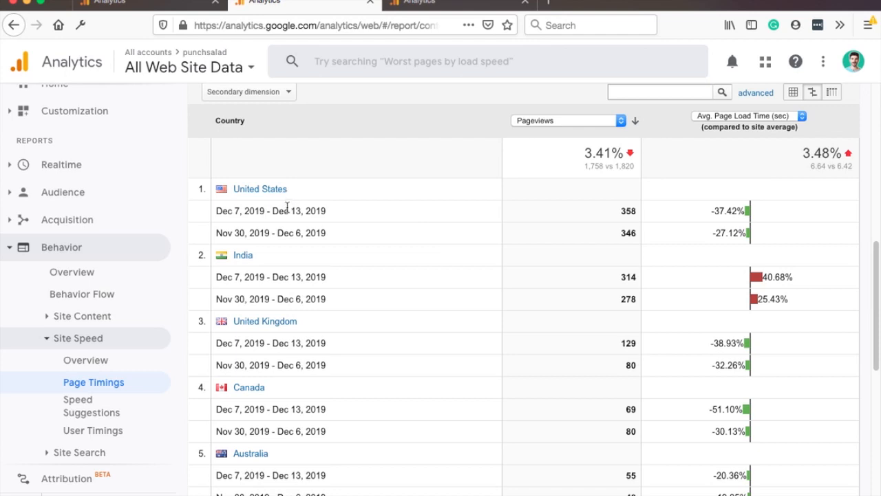
mouse_move(283, 457)
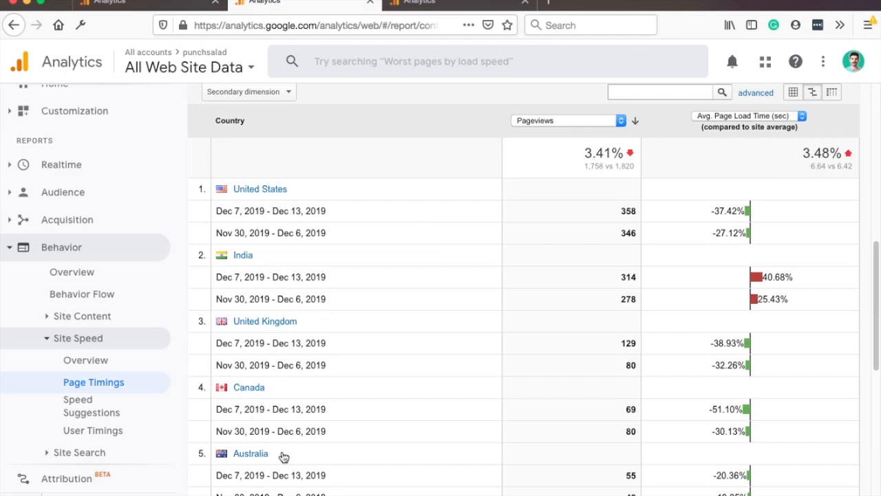
mouse_move(477, 289)
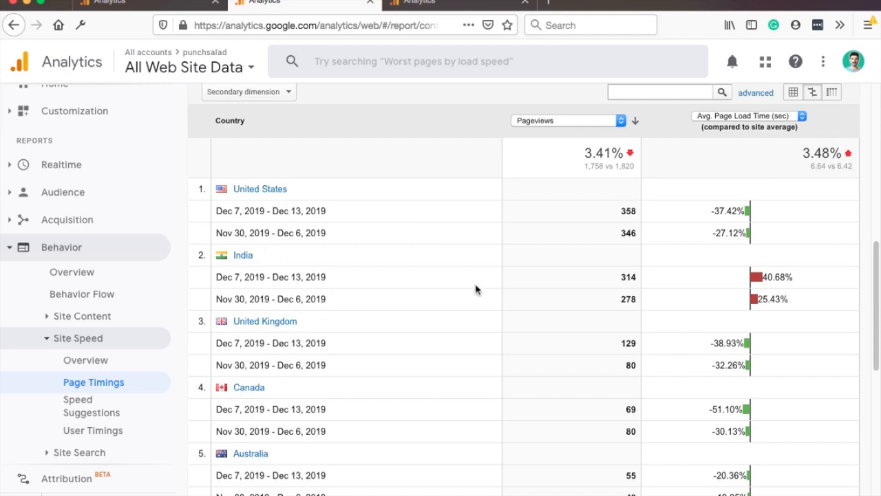
mouse_move(227, 248)
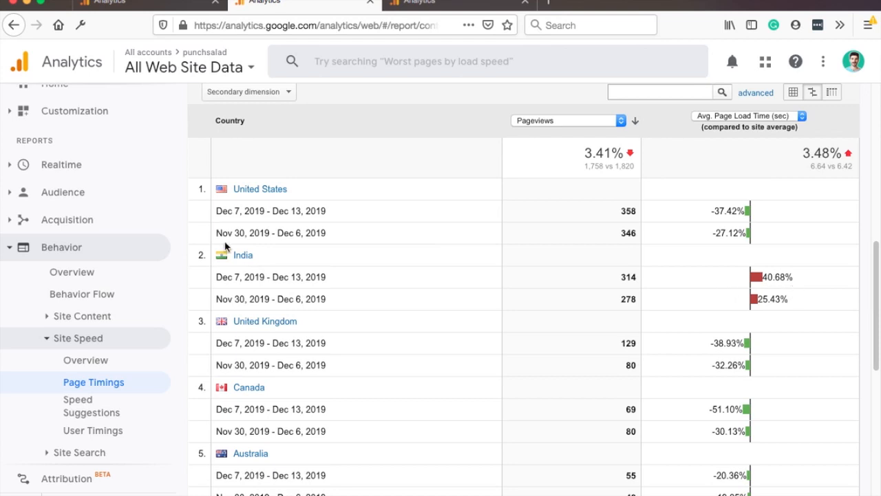
scroll("down", 3)
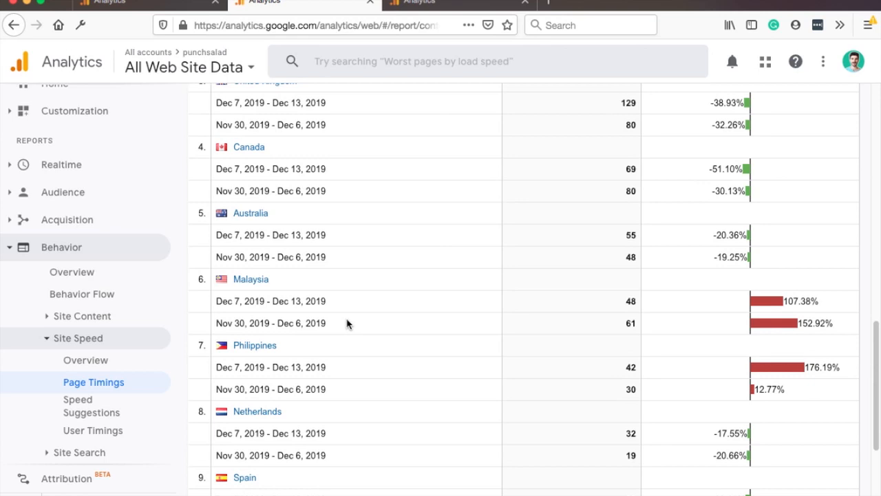
scroll("down", 3)
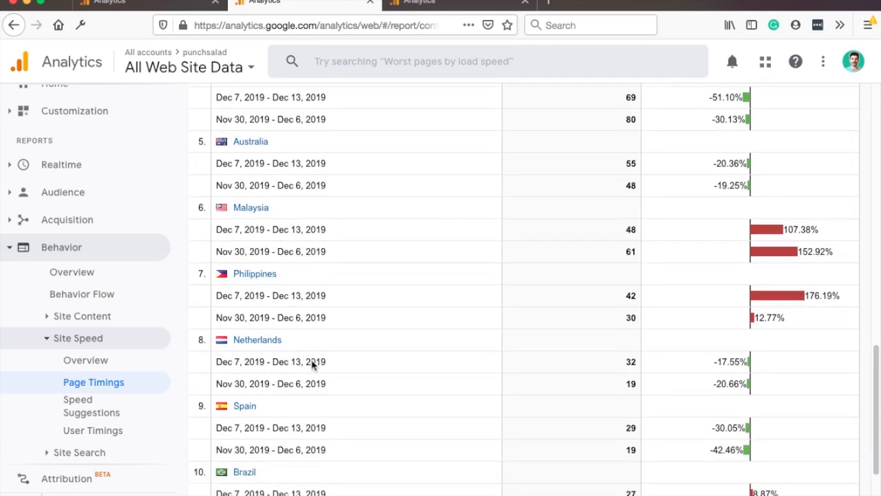
scroll("down", 3)
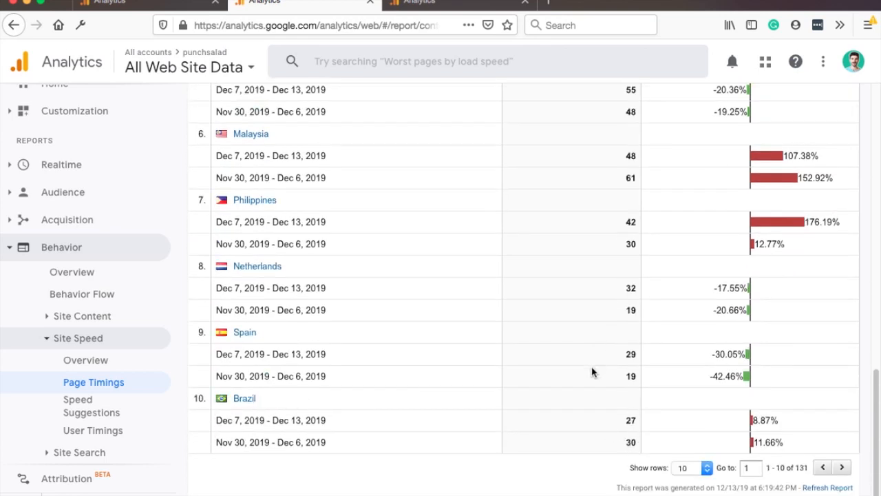
left_click(86, 373)
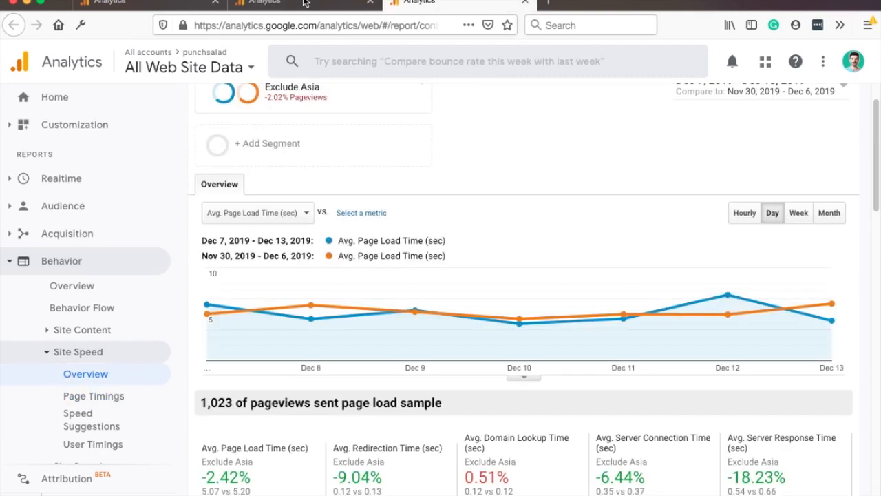
View the all-users Page Timings map overlay comparing page load time by country for both weeks
left_click(94, 383)
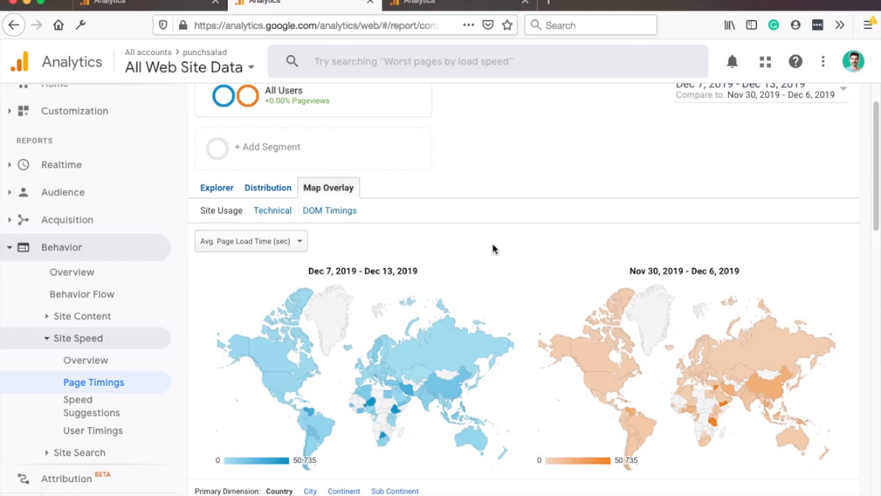
scroll("down", 3)
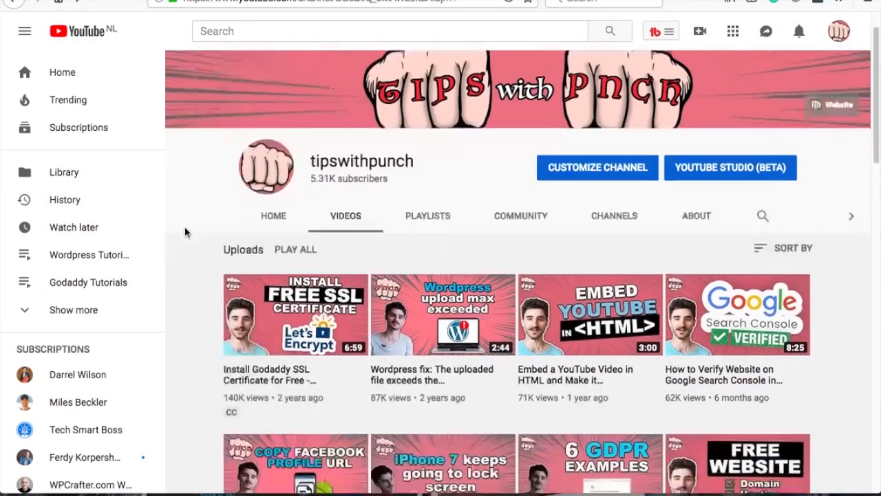
Scroll through the tipswithpunch channel's uploaded videos and subscribe to Tips With Punch
scroll("down", 3)
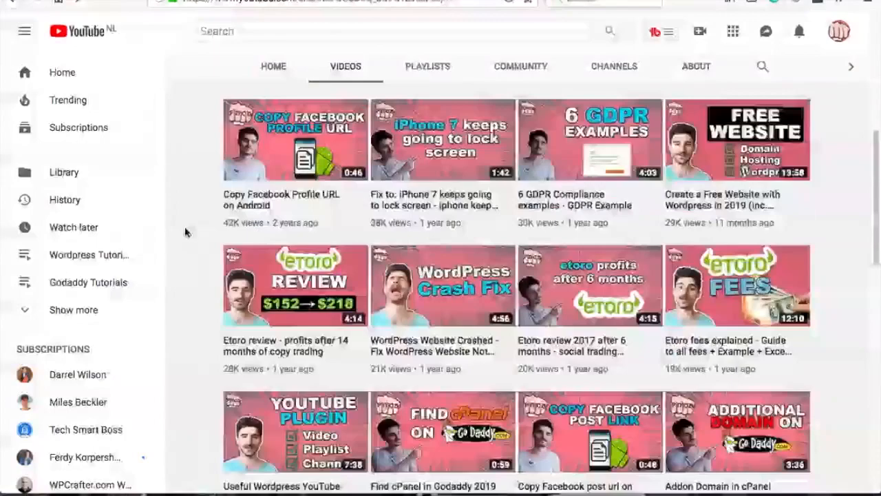
scroll("down", 3)
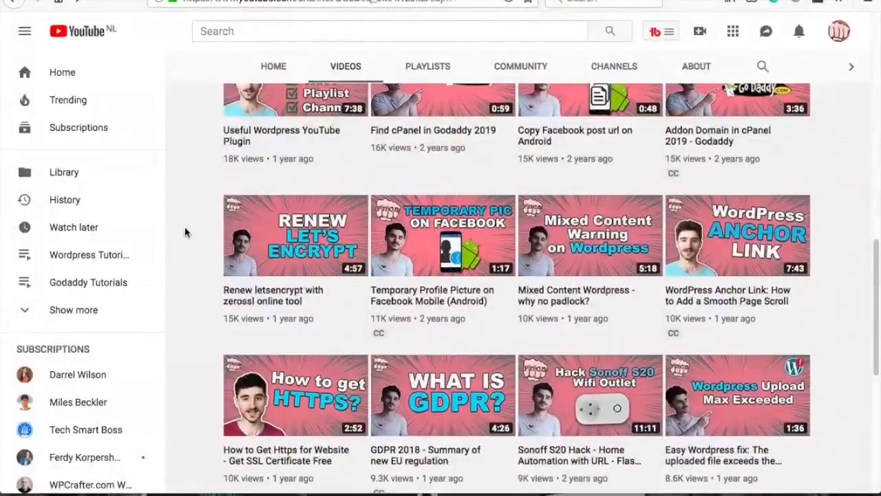
scroll("down", 3)
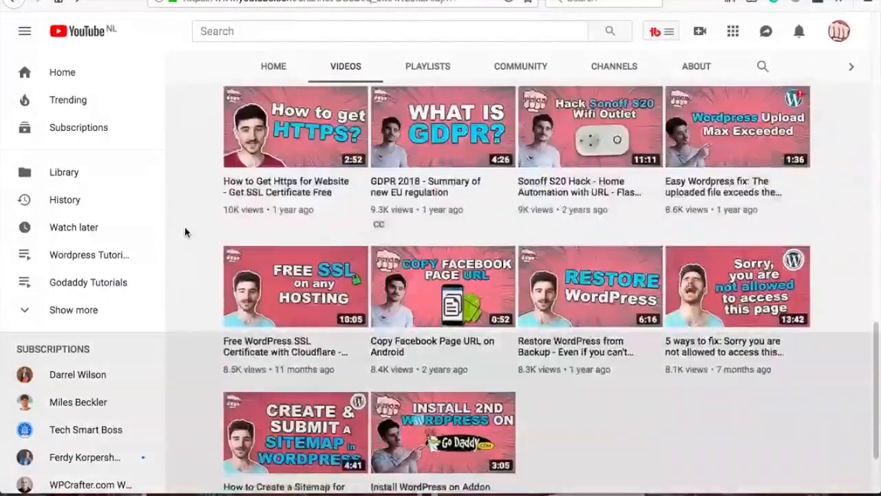
scroll("down", 3)
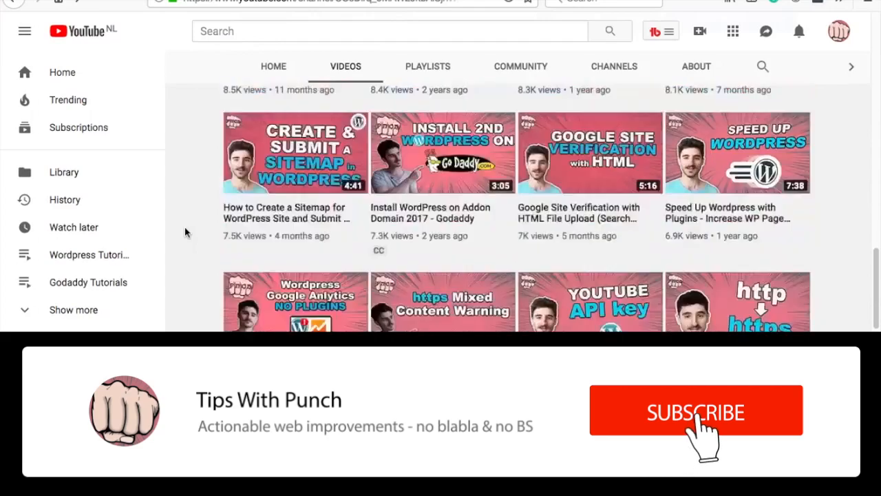
left_click(695, 410)
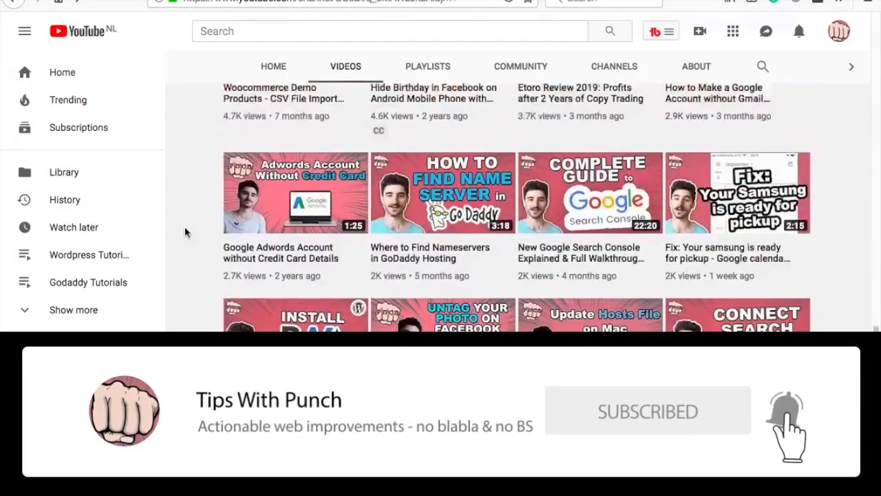